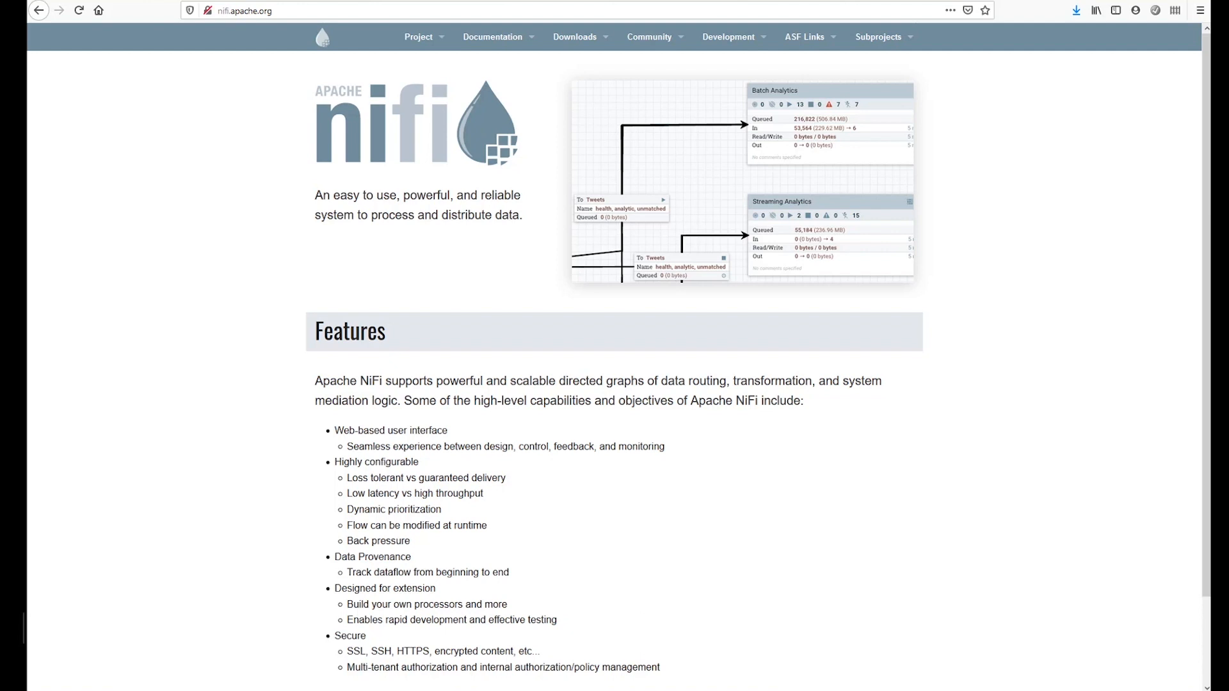
mouse_move(284, 139)
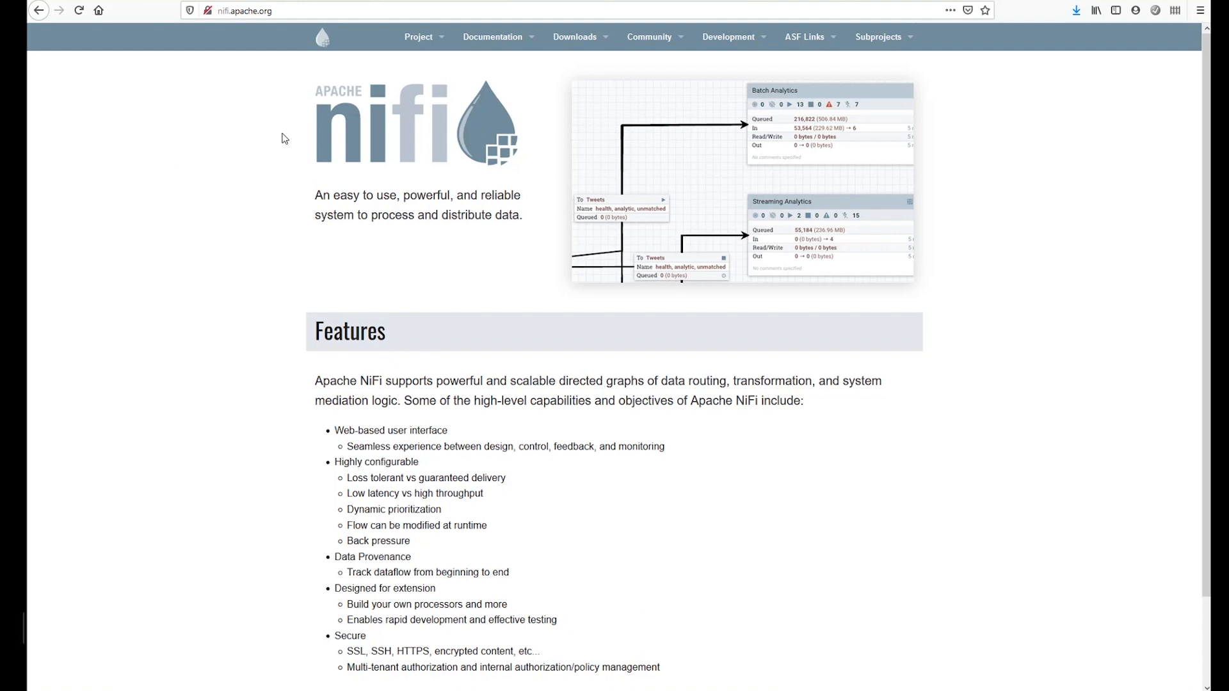
mouse_move(425, 242)
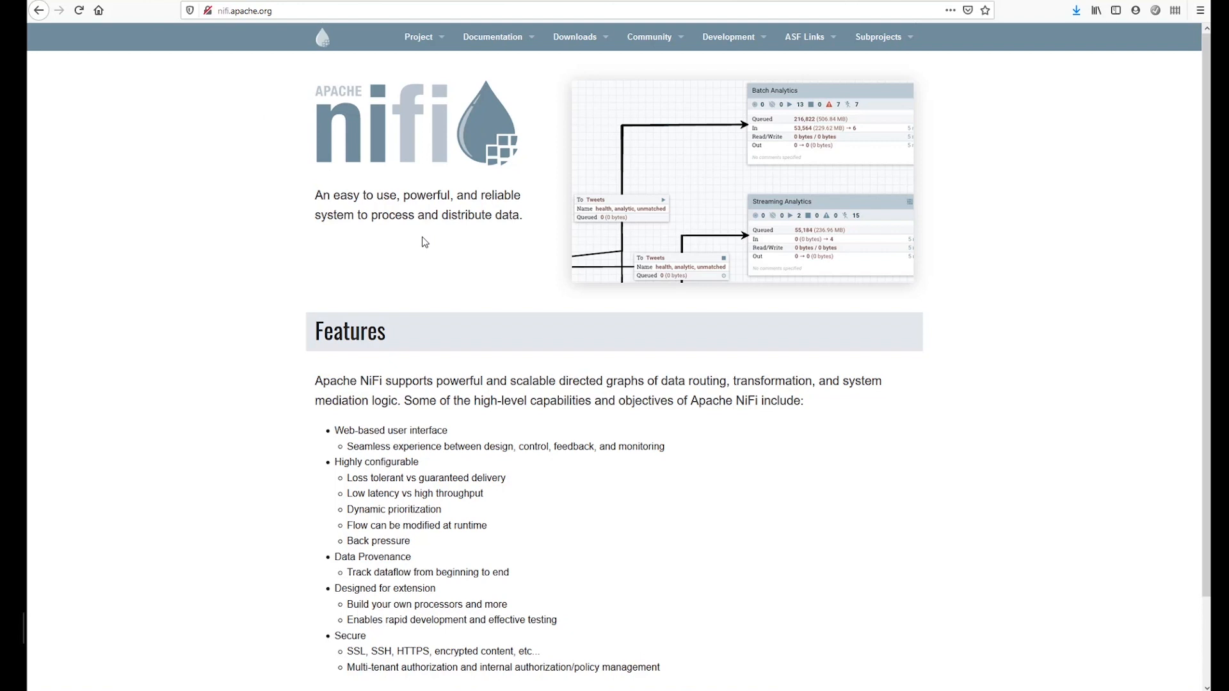
mouse_move(472, 121)
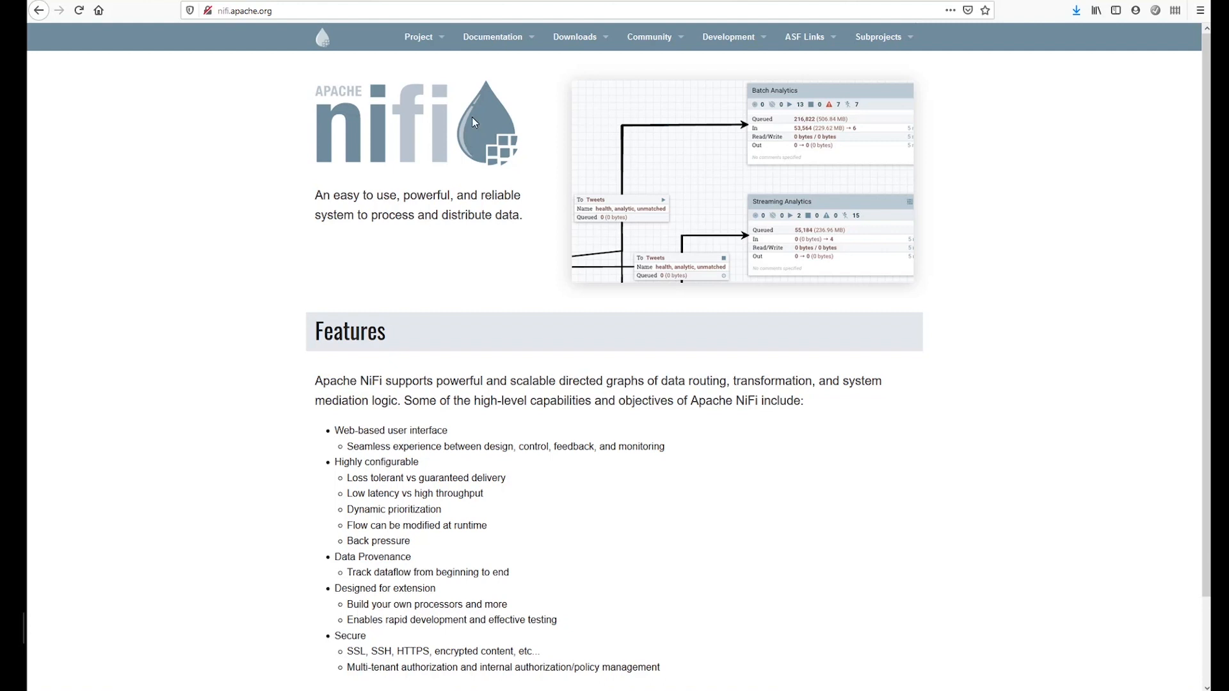
mouse_move(302, 33)
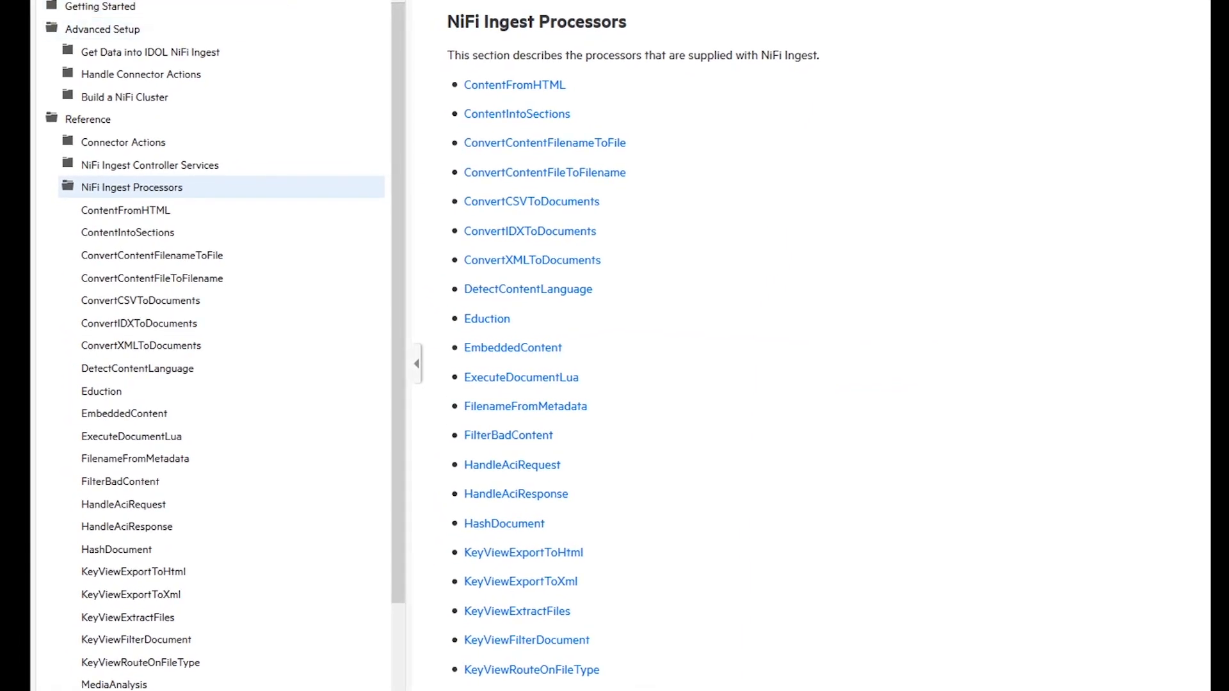
mouse_move(539, 135)
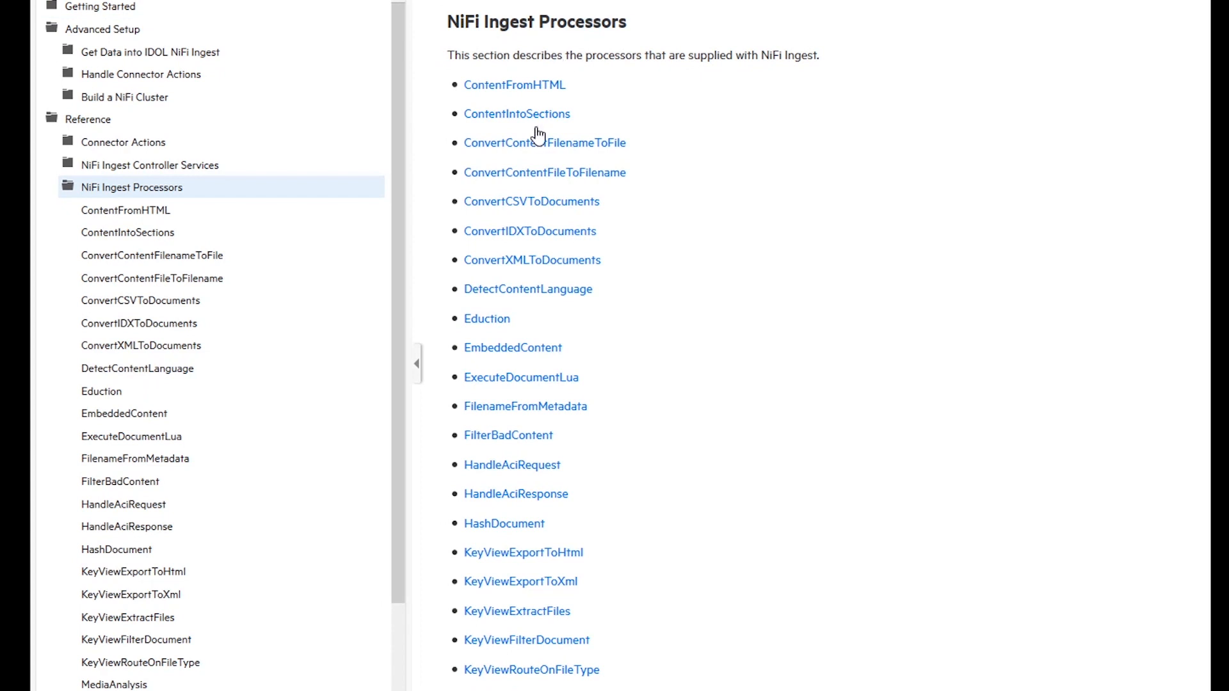
mouse_move(379, 514)
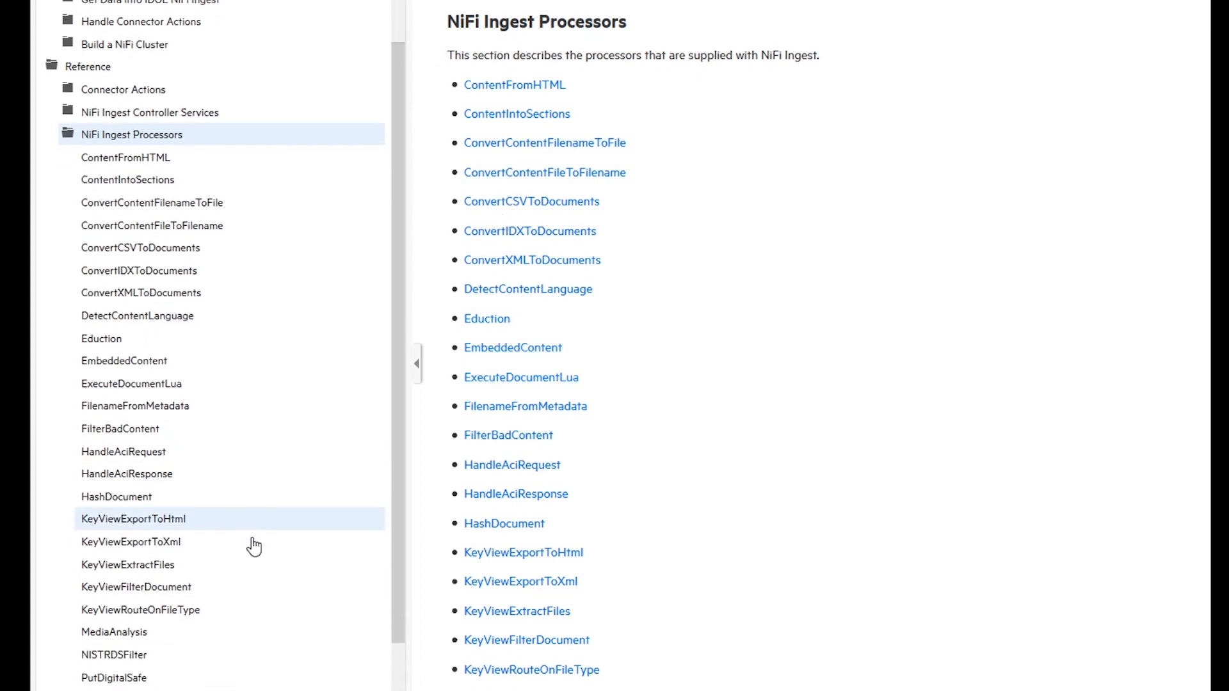
- Scroll through the CORD-19 metadata CSV and view a paper's JSON in Firefox
scroll("down", 3)
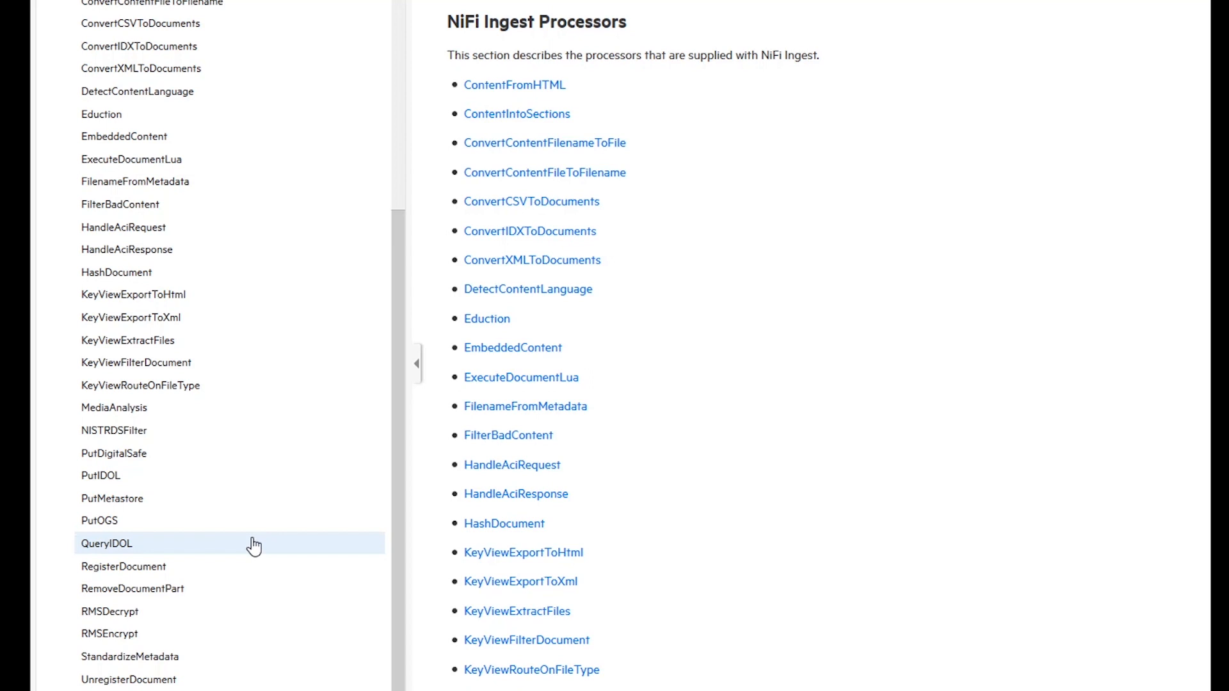
mouse_move(850, 5)
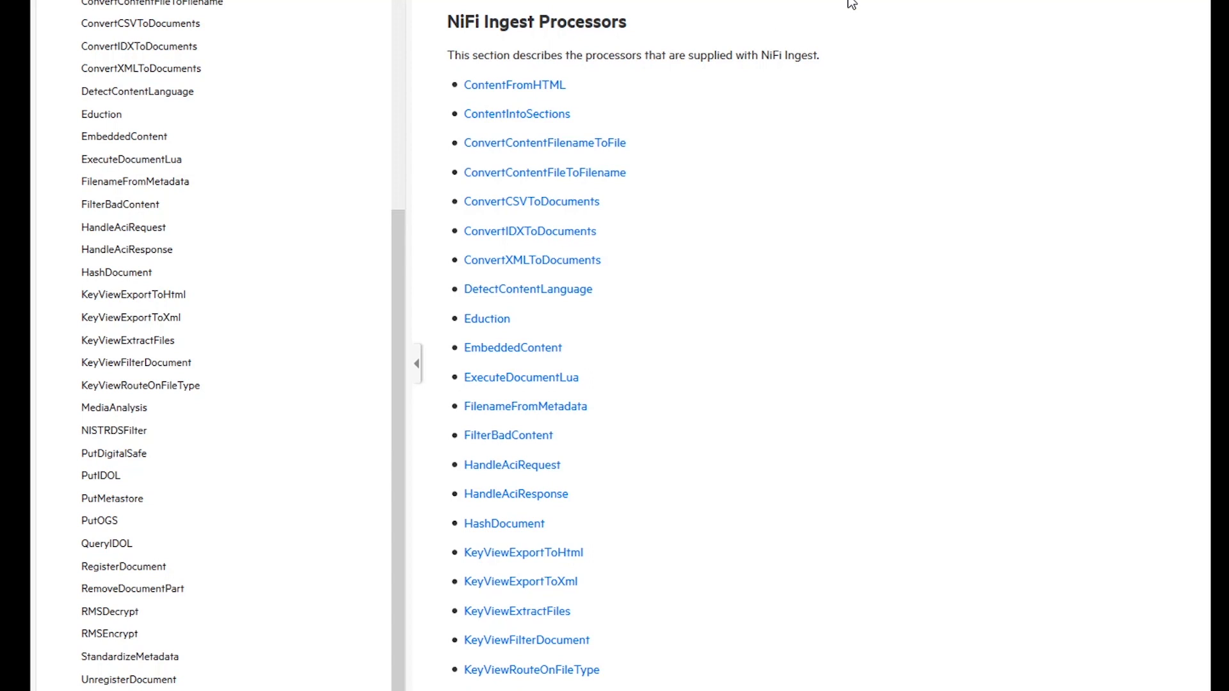
mouse_move(636, 46)
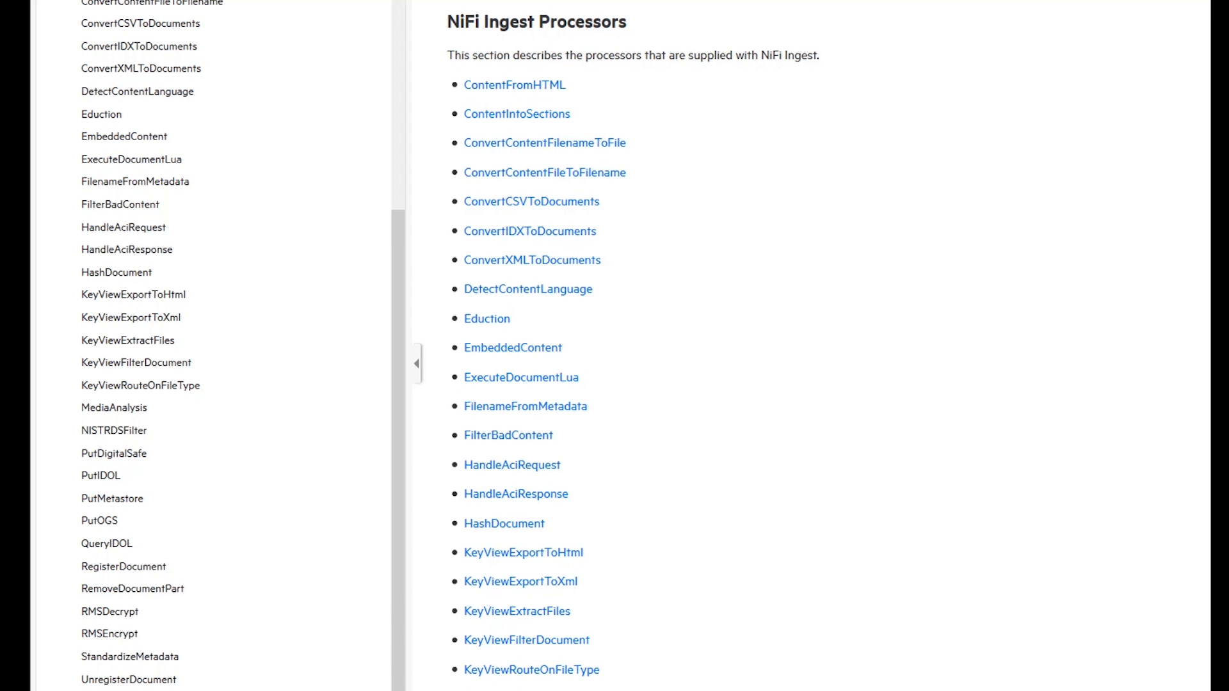
scroll("down", 3)
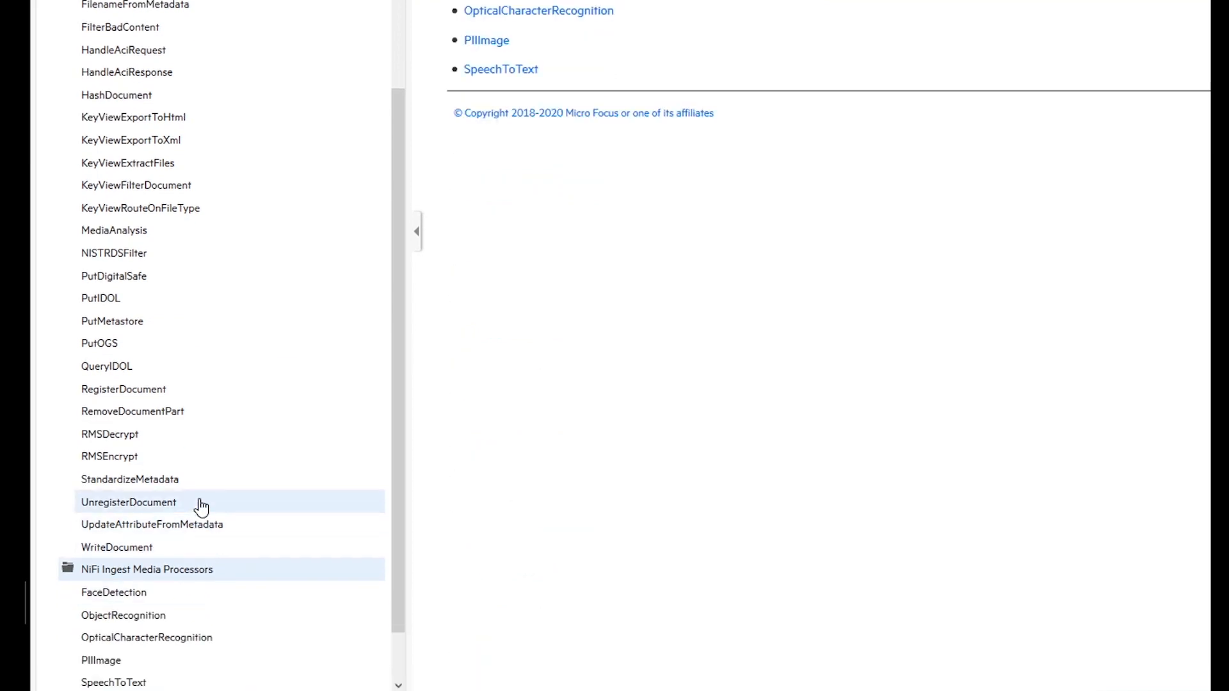
scroll("down", 3)
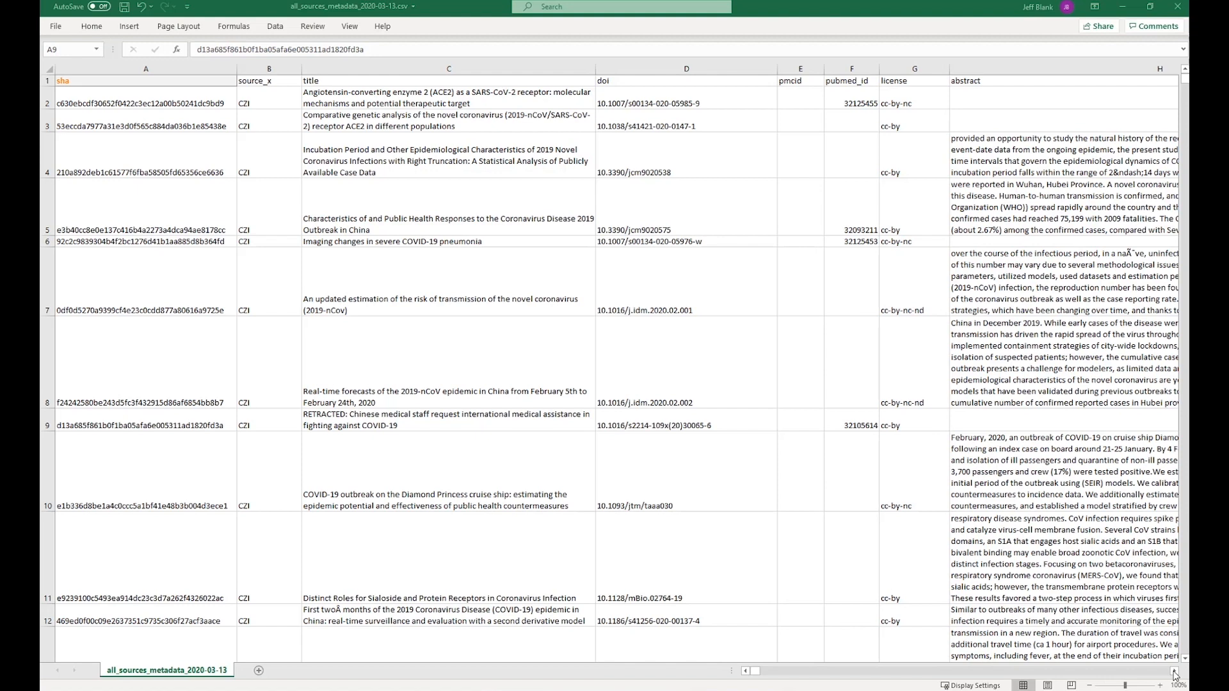
left_click(145, 425)
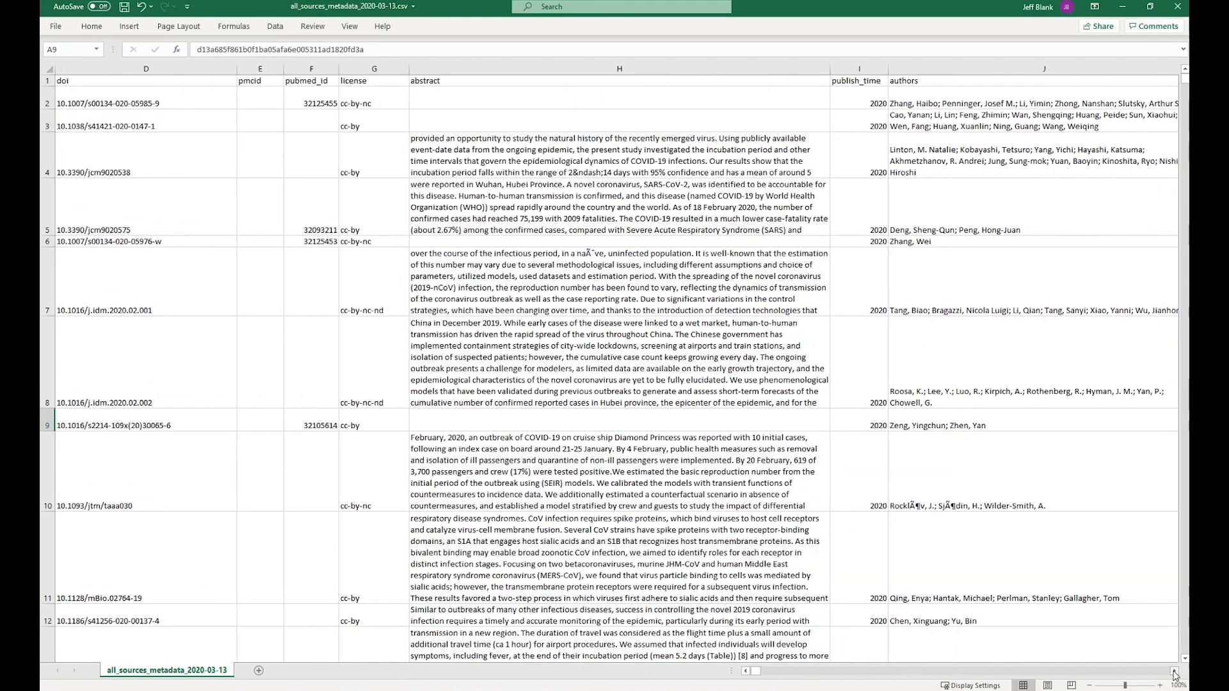
- Pan across the NiFi canvas to the GetFileSystem-to-PutIDOL ingest flow with the Eduction step
scroll("right", 3)
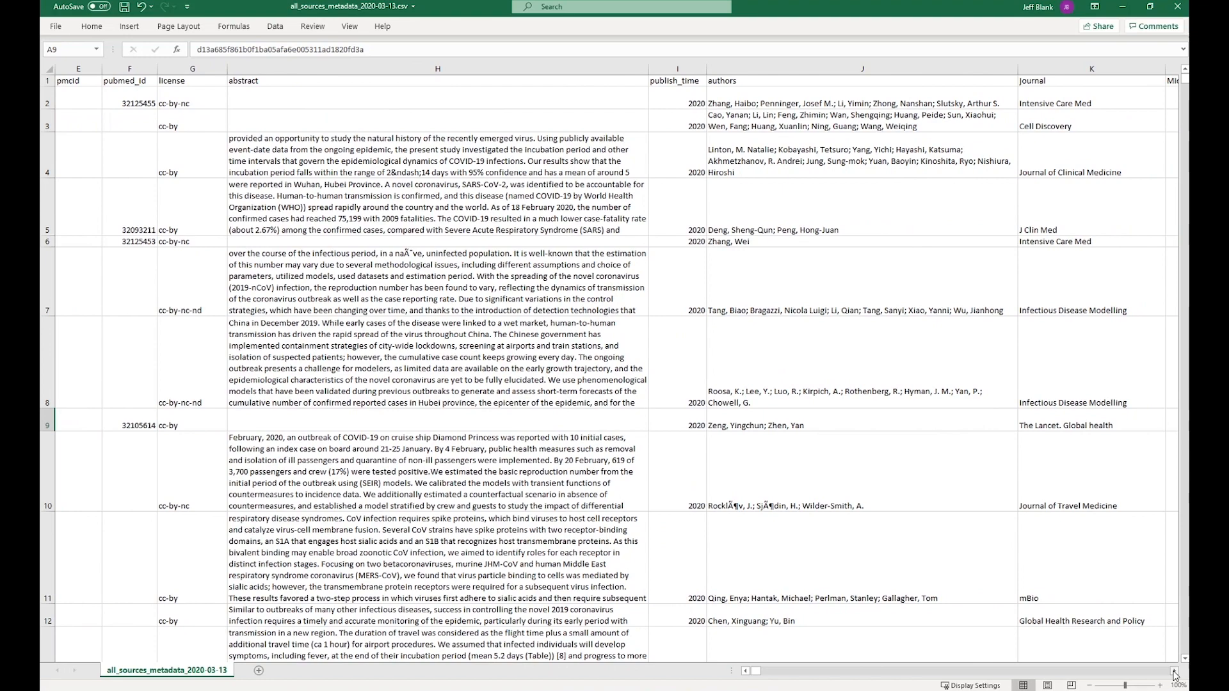
scroll("right", 3)
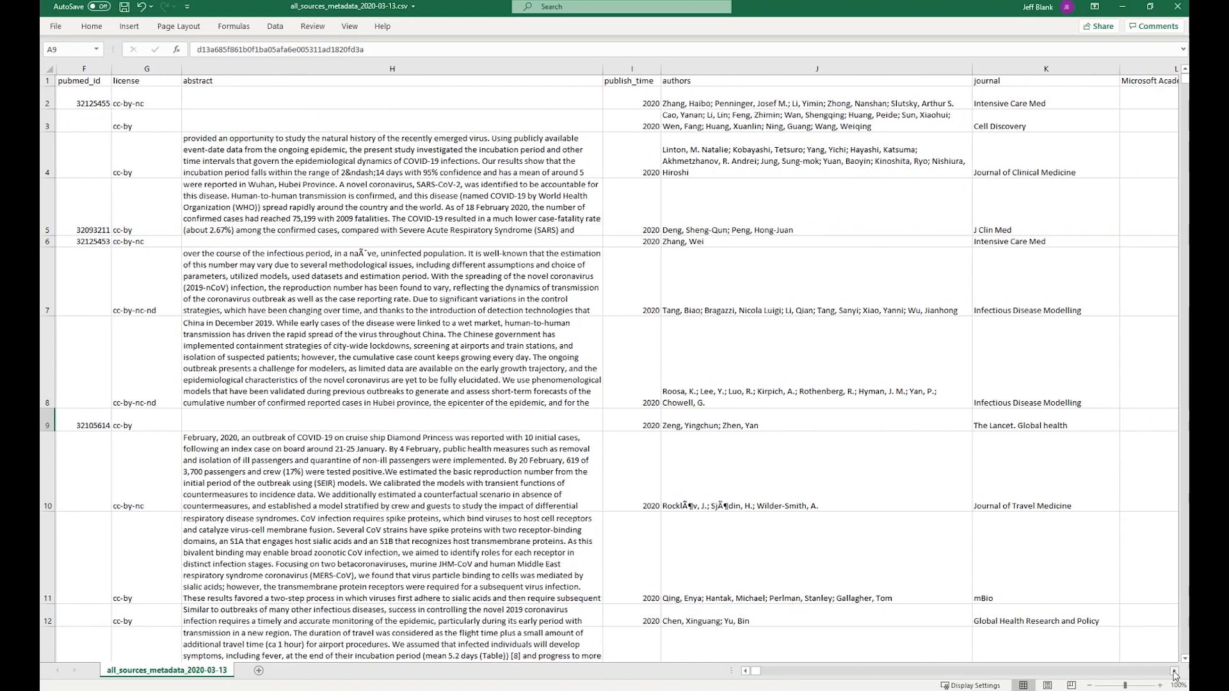
scroll("right", 3)
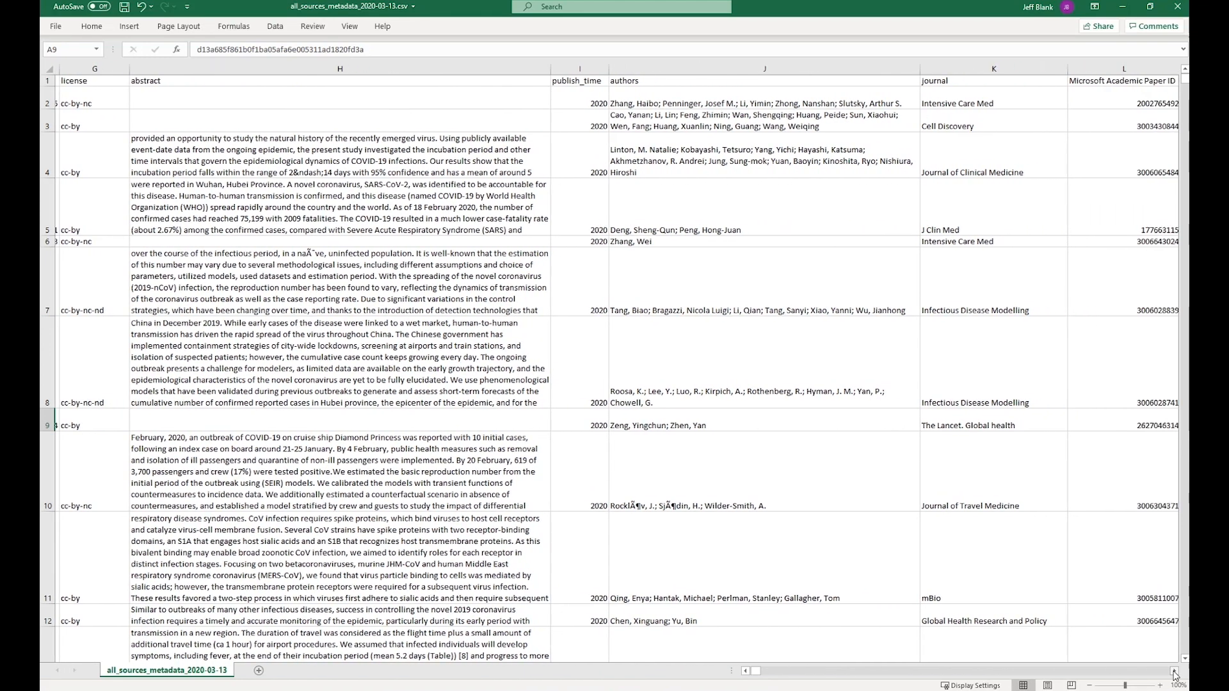
scroll("right", 3)
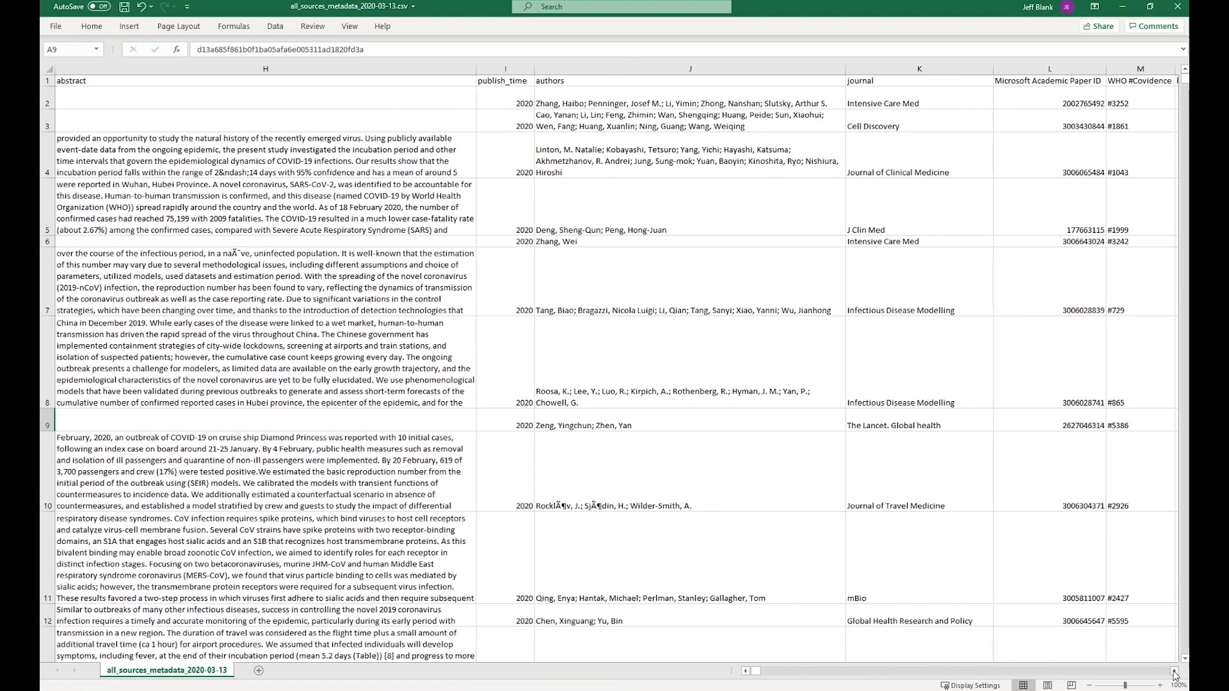
scroll("right", 3)
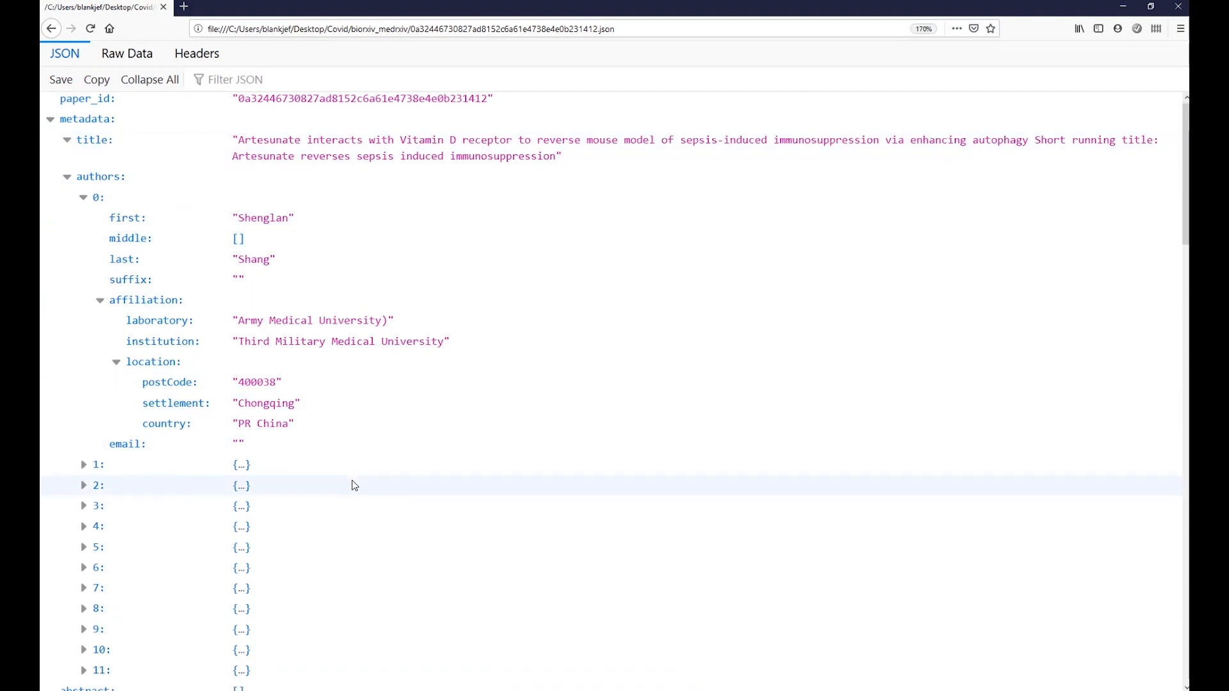
scroll("down", 3)
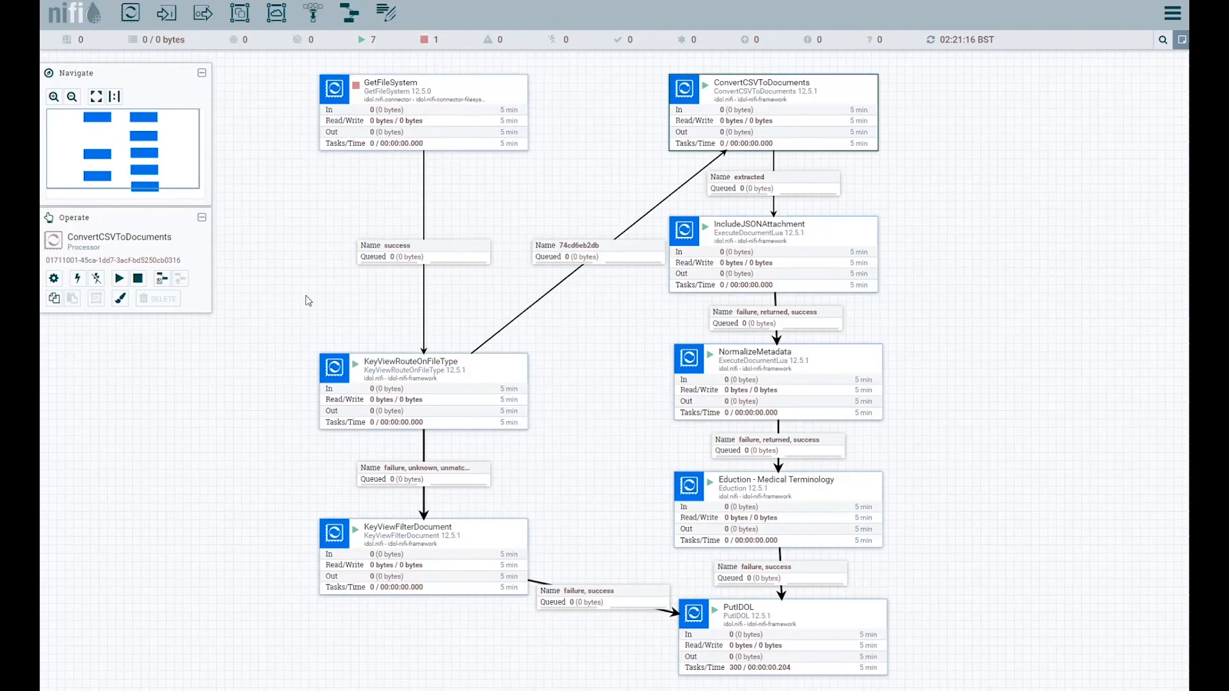
mouse_move(316, 256)
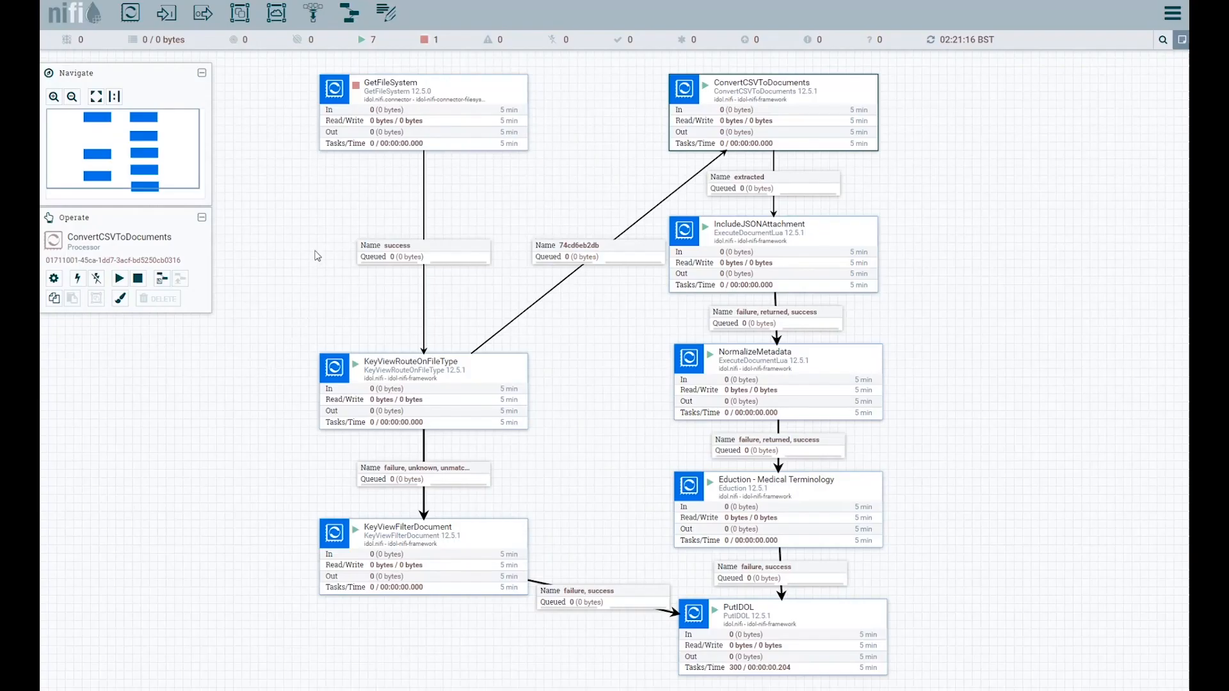
mouse_move(330, 215)
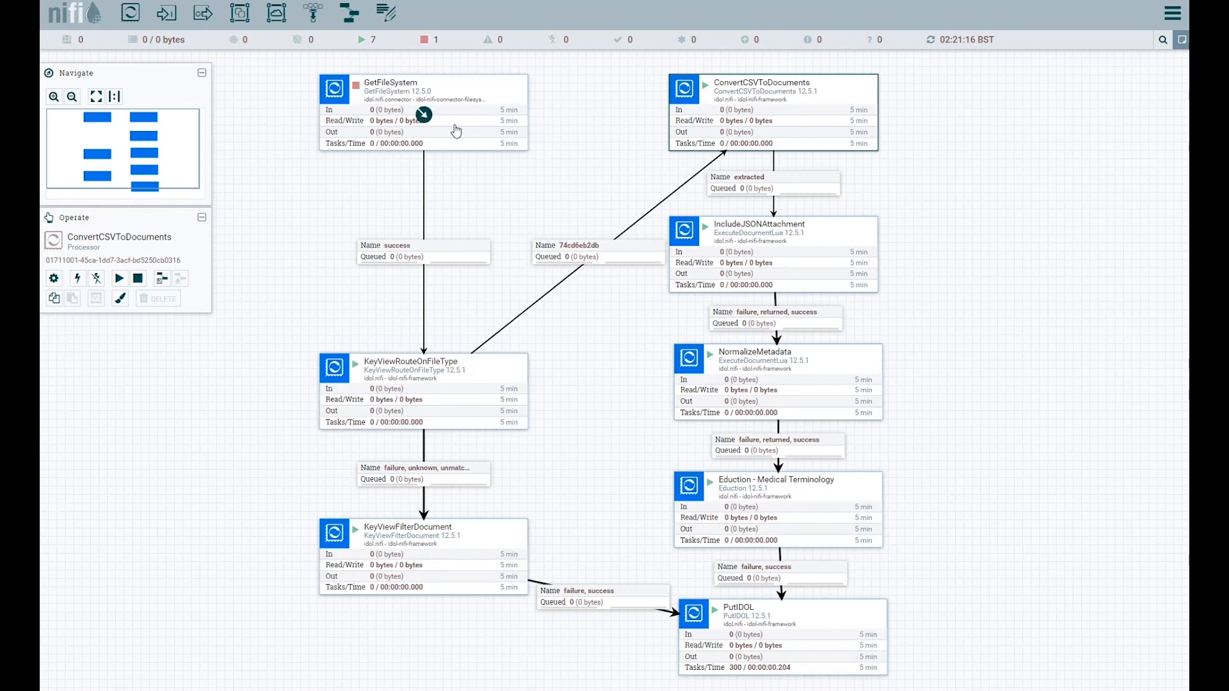
right_click(421, 110)
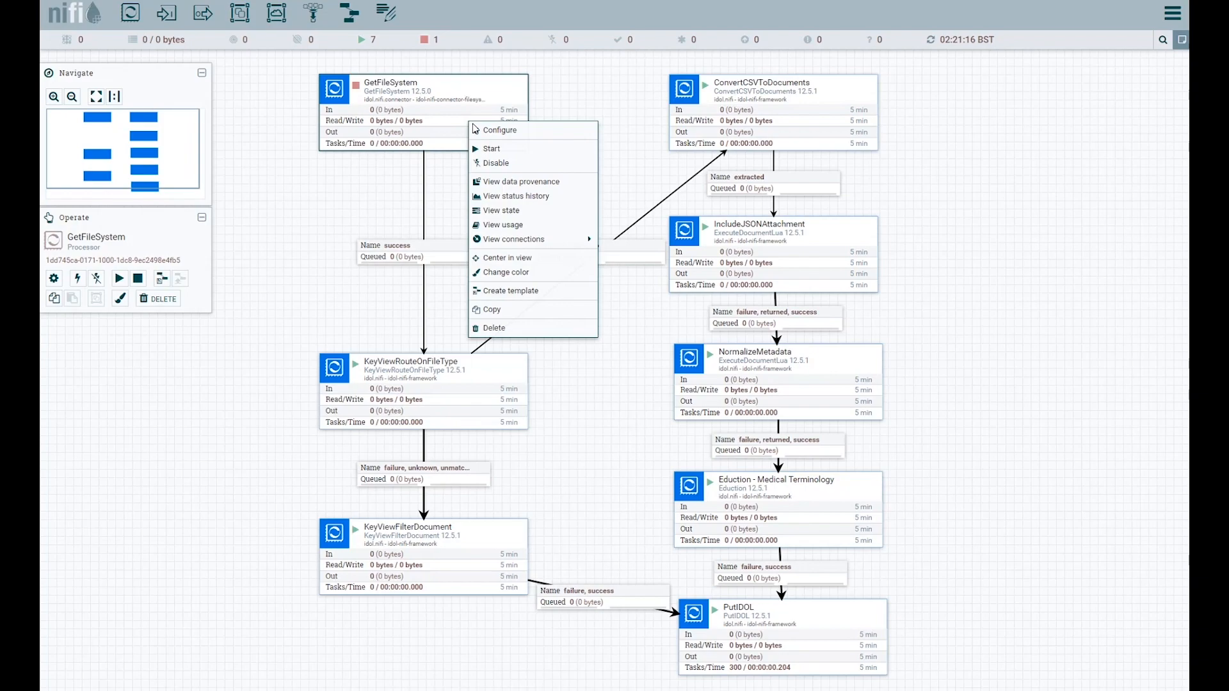
left_click(500, 131)
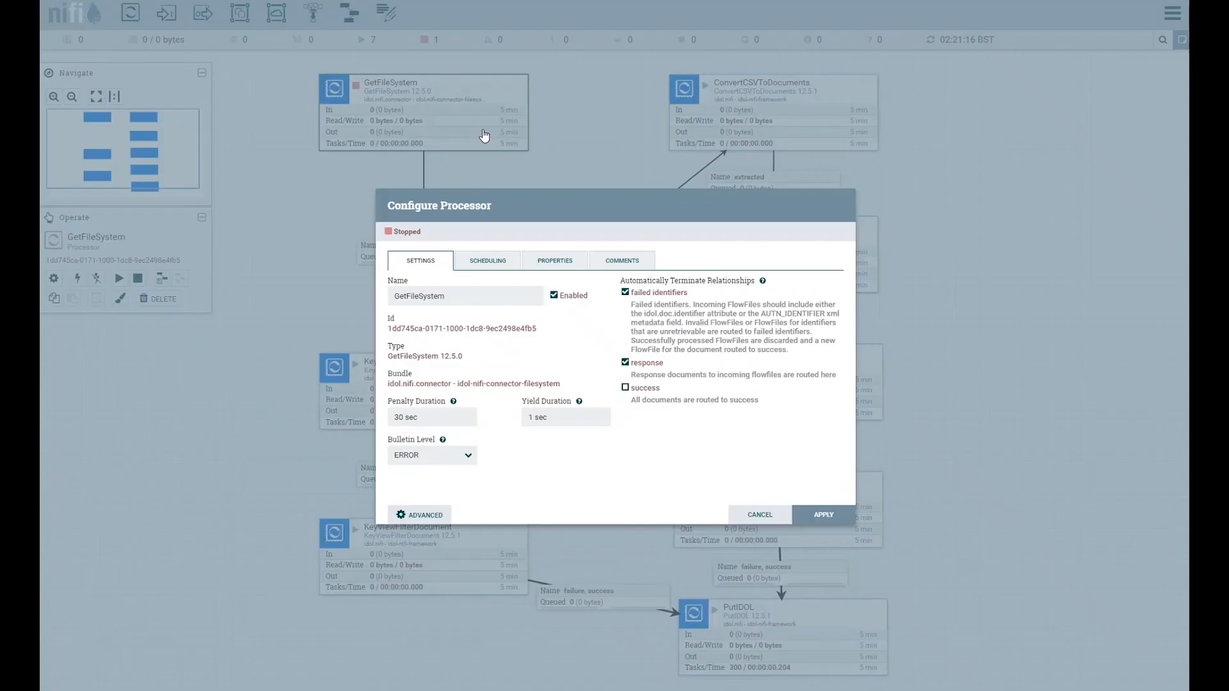
mouse_move(593, 279)
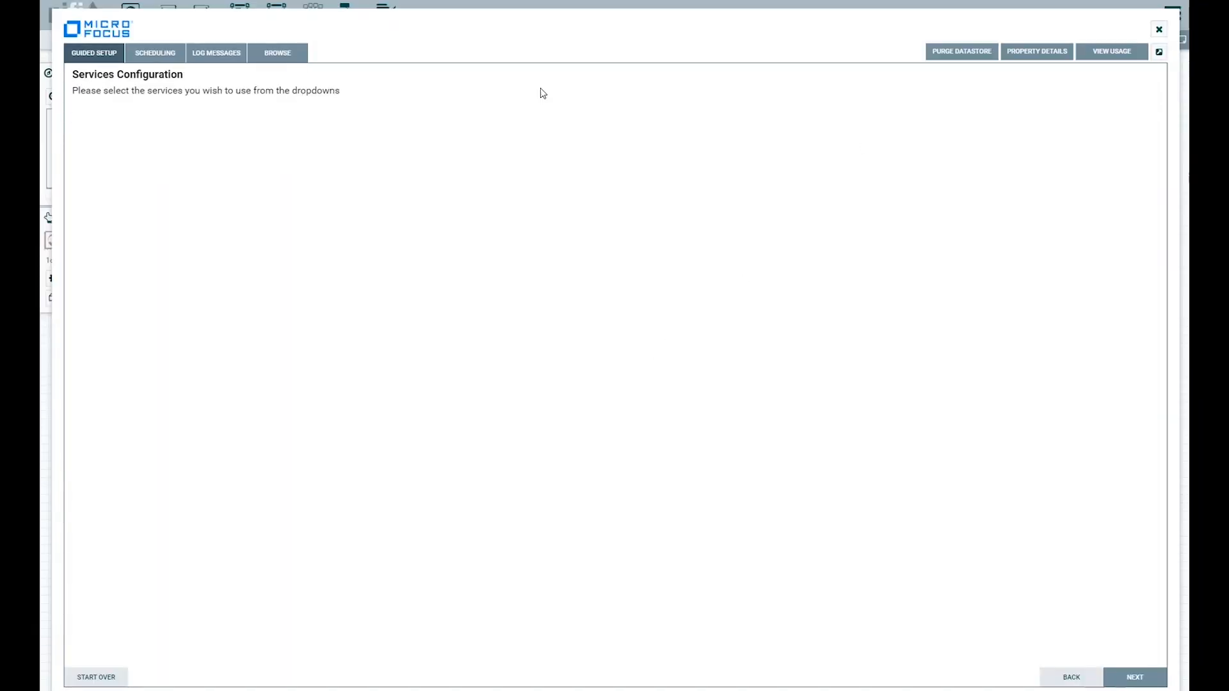
left_click(276, 53)
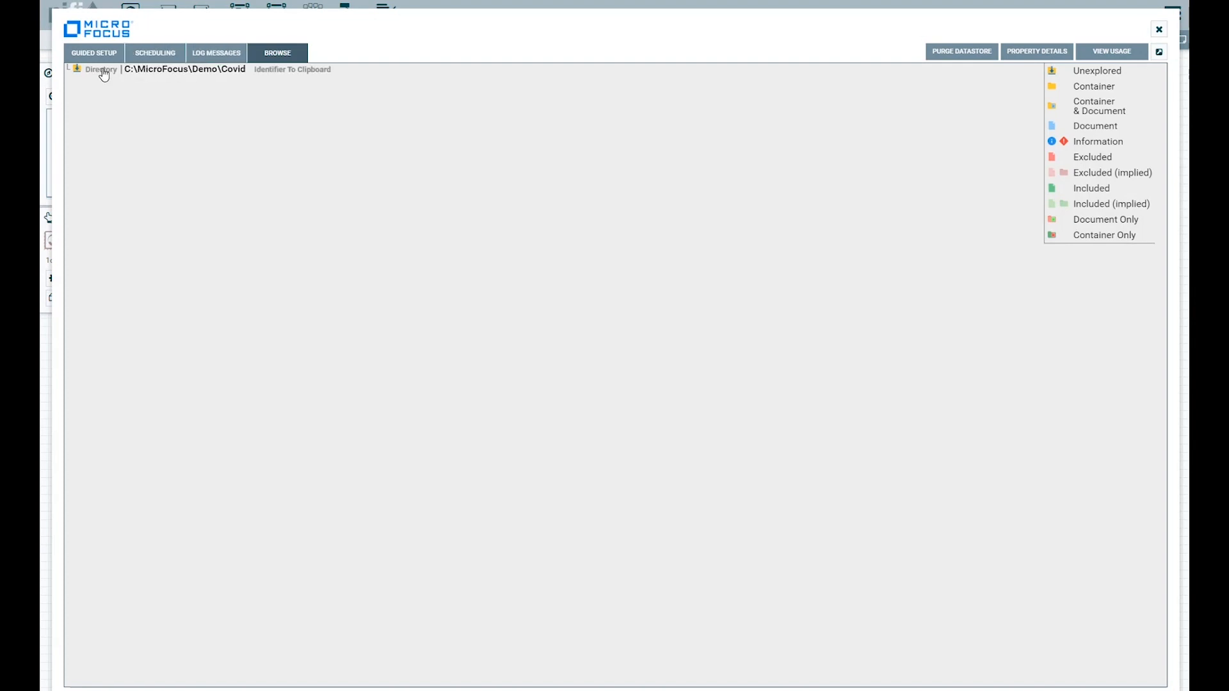
left_click(76, 69)
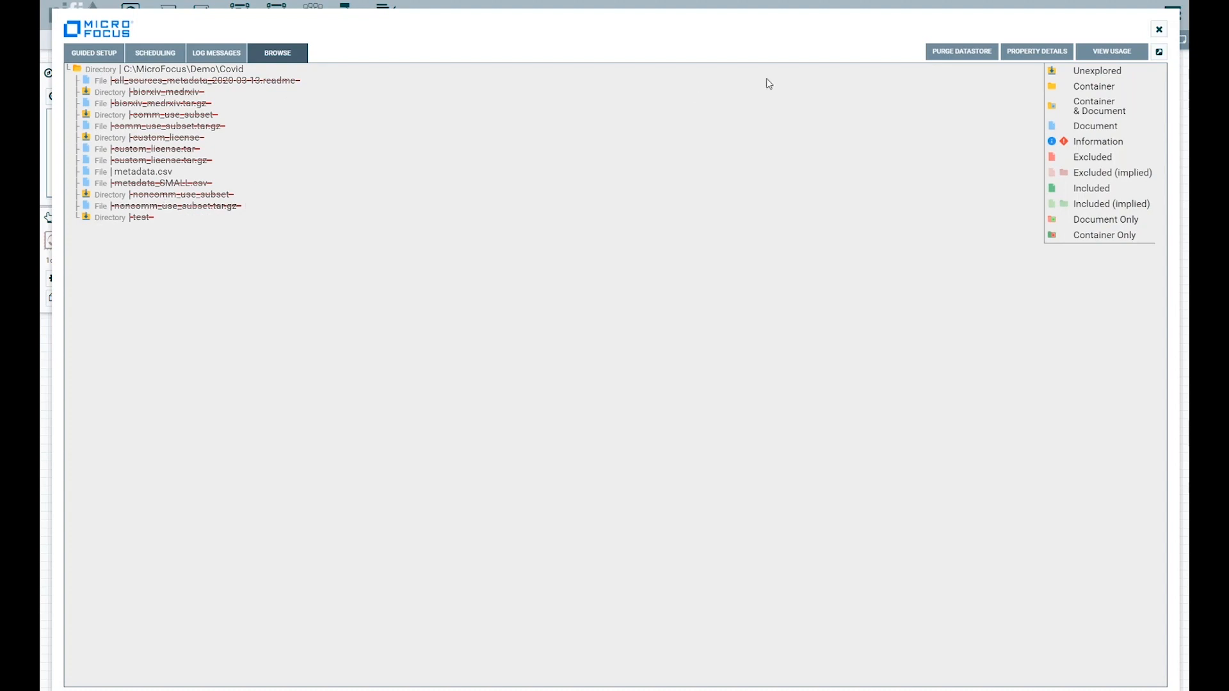
mouse_move(1159, 32)
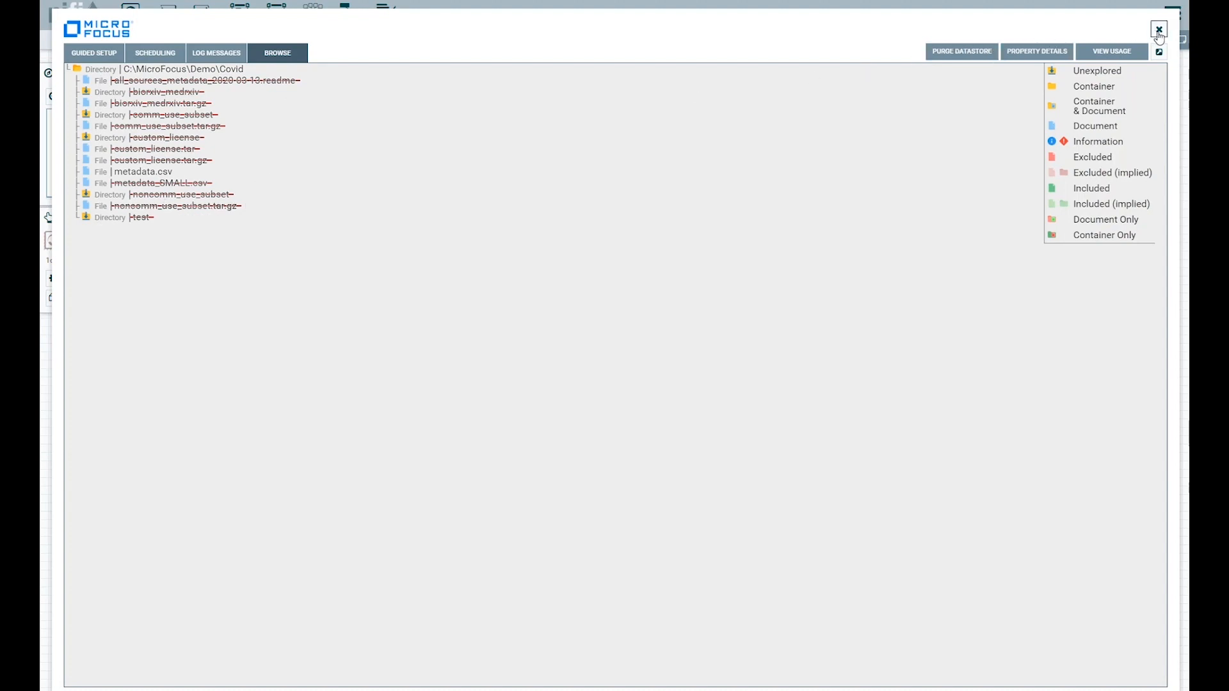
left_click(1158, 30)
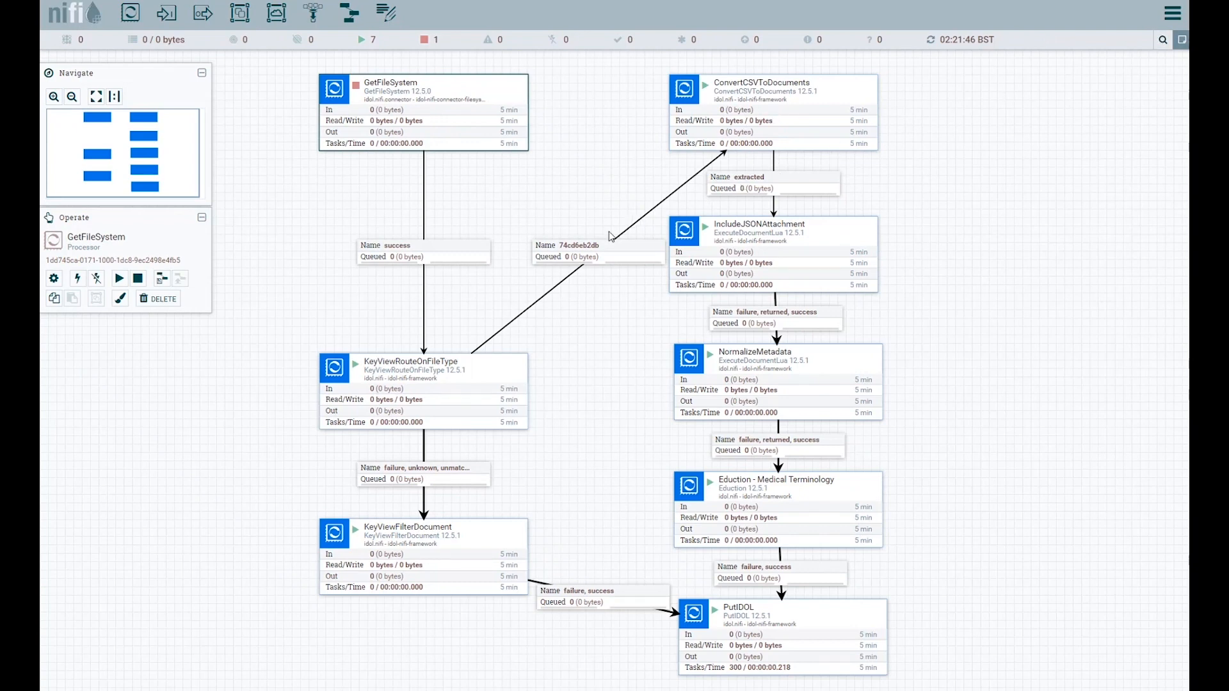
mouse_move(462, 399)
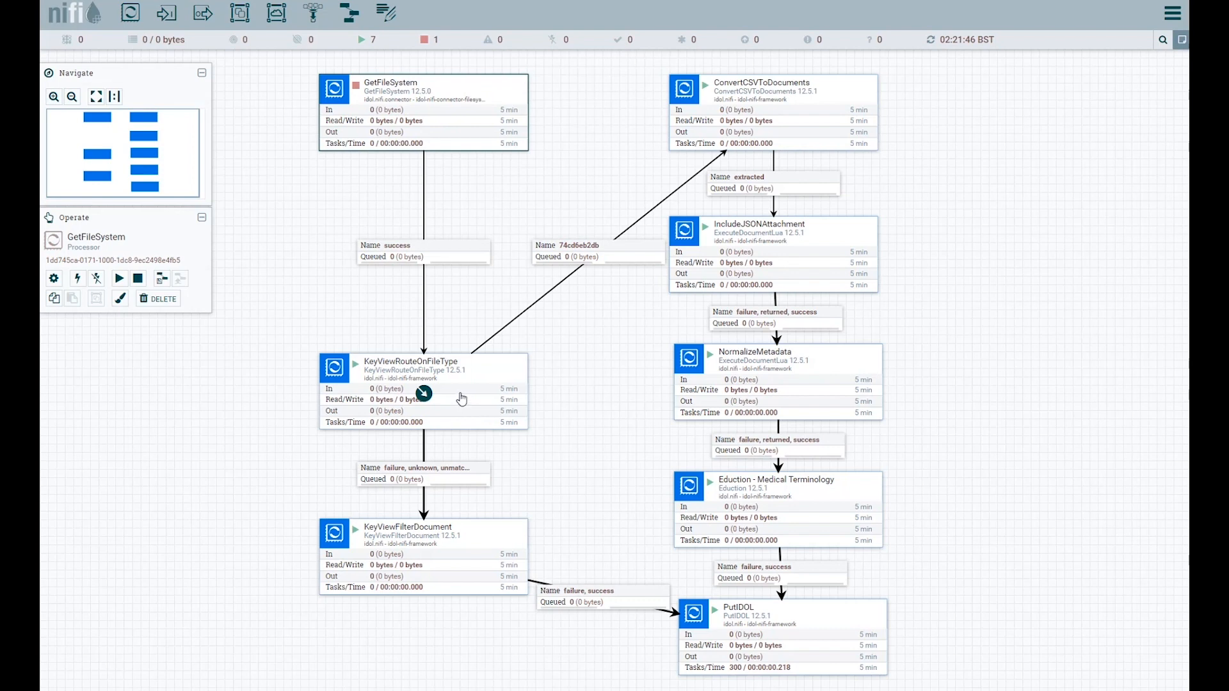
mouse_move(459, 397)
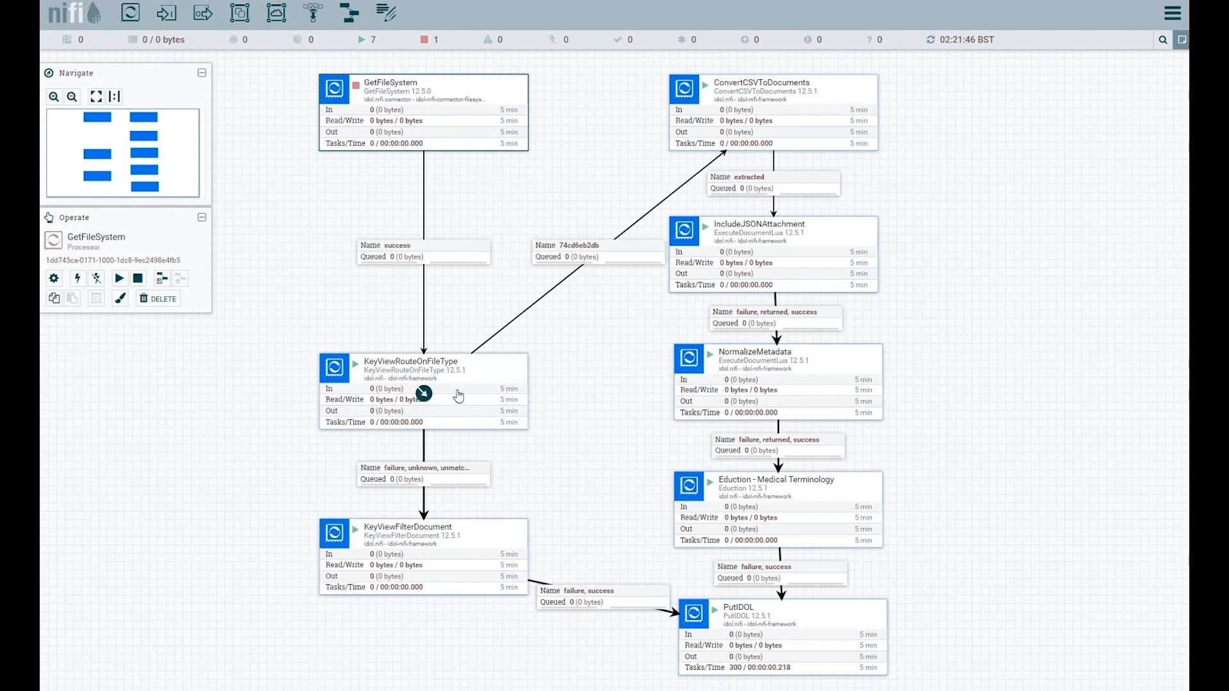
mouse_move(650, 204)
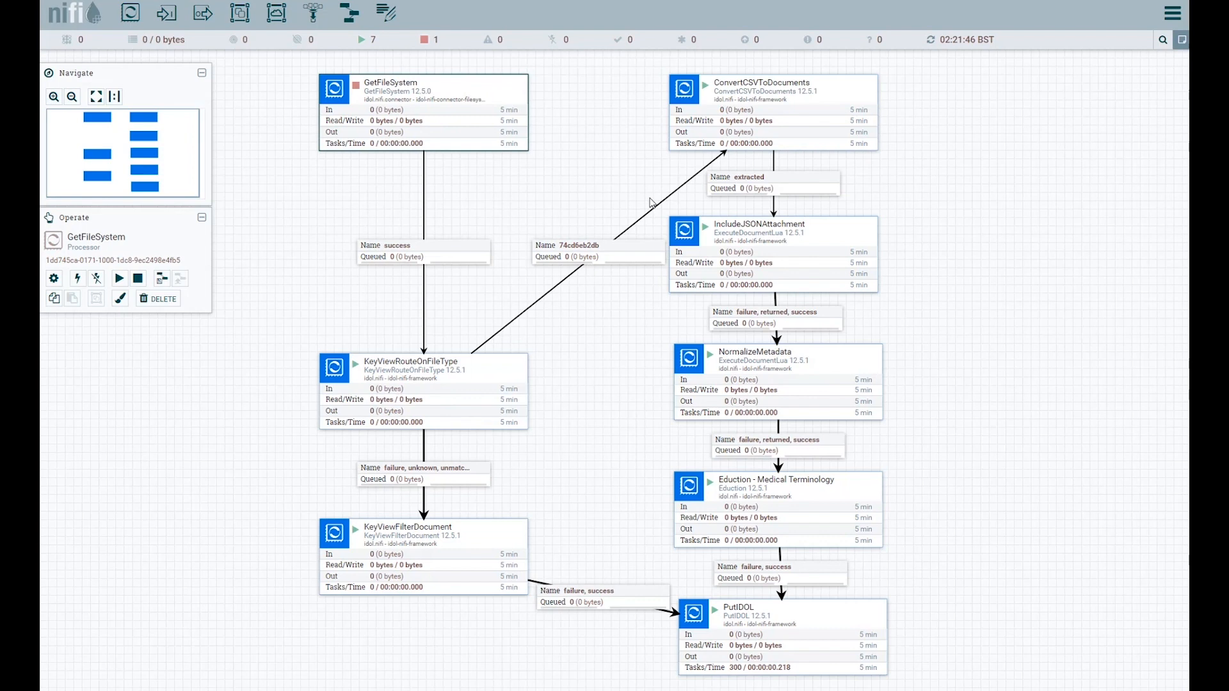
left_click(772, 112)
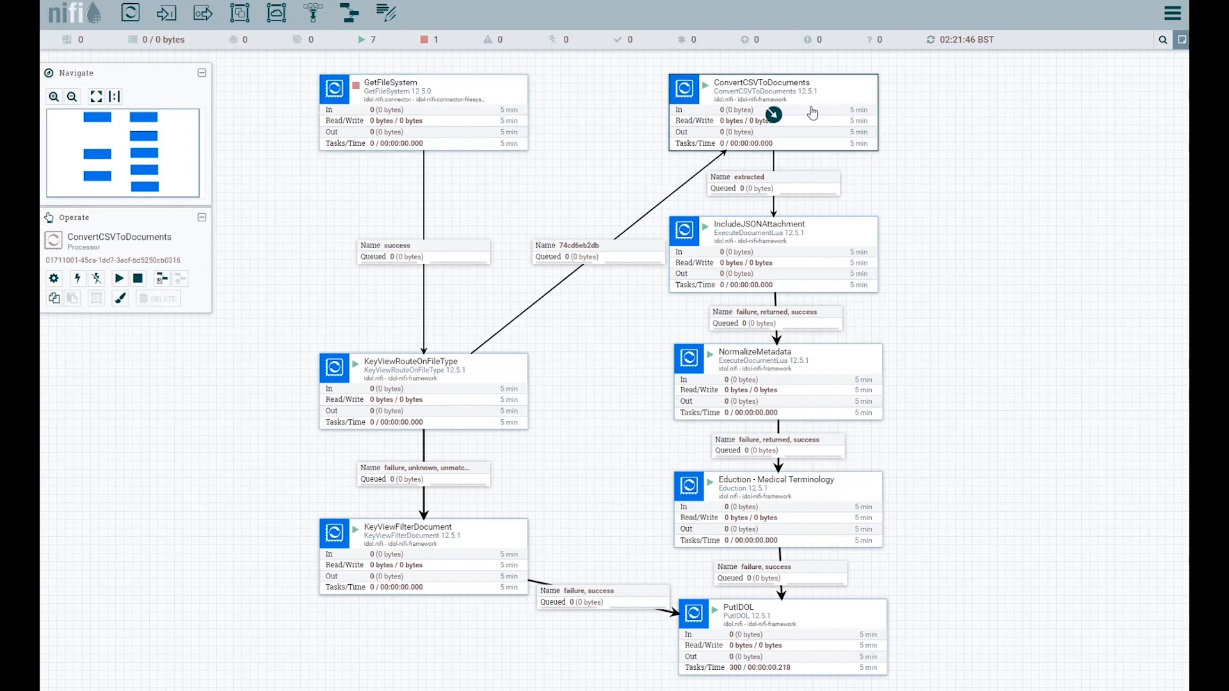
right_click(772, 114)
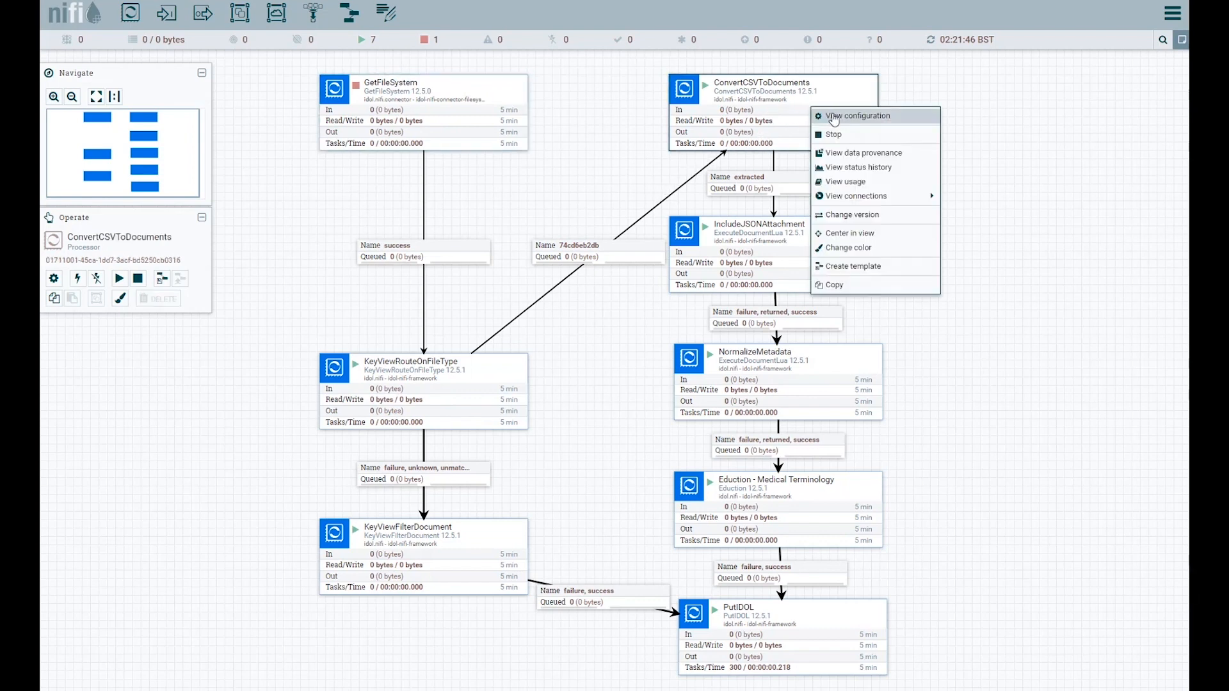
left_click(857, 115)
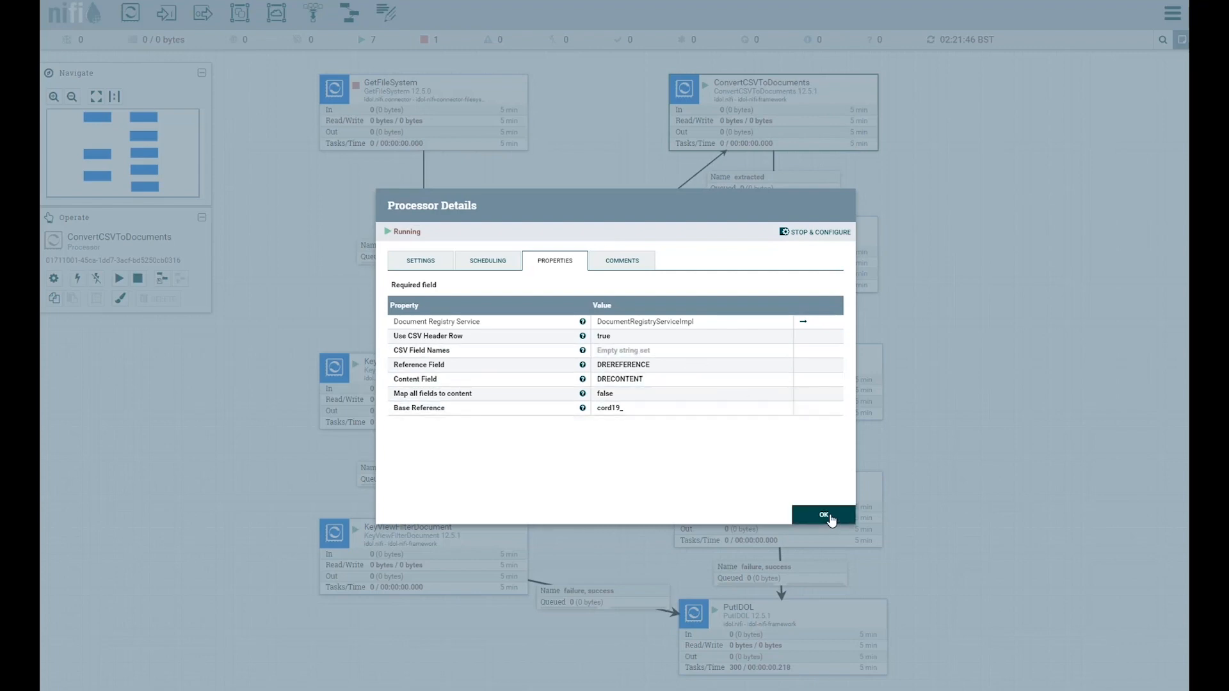
left_click(822, 515)
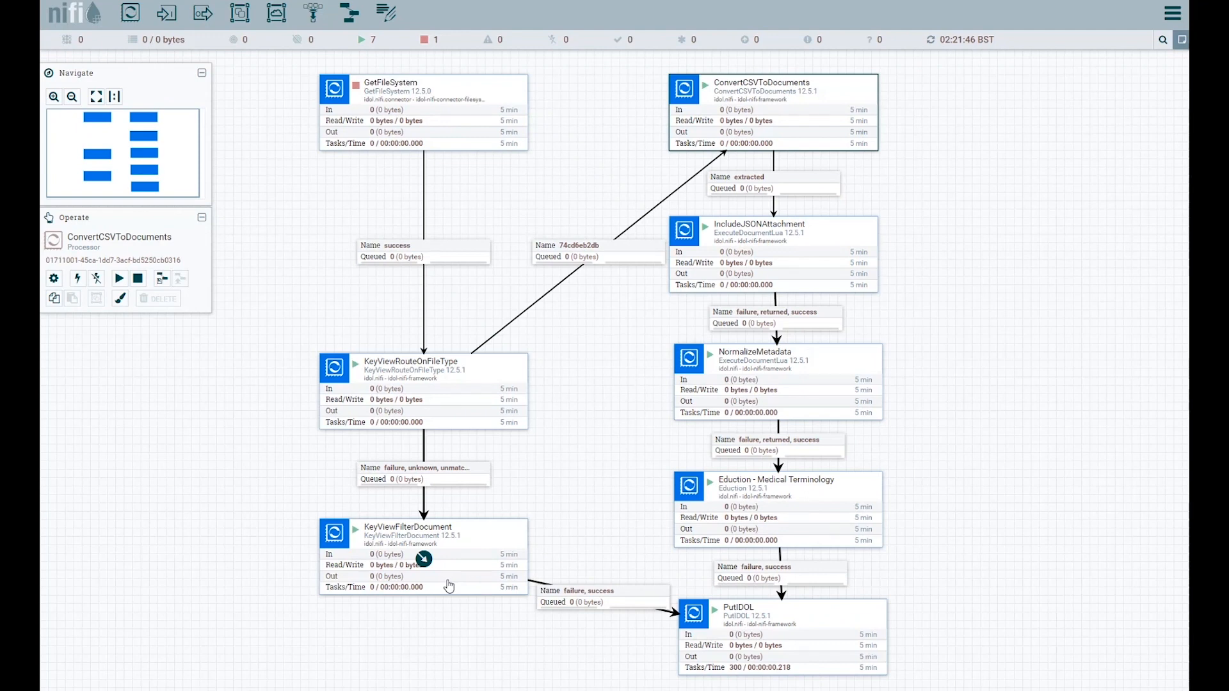
mouse_move(327, 601)
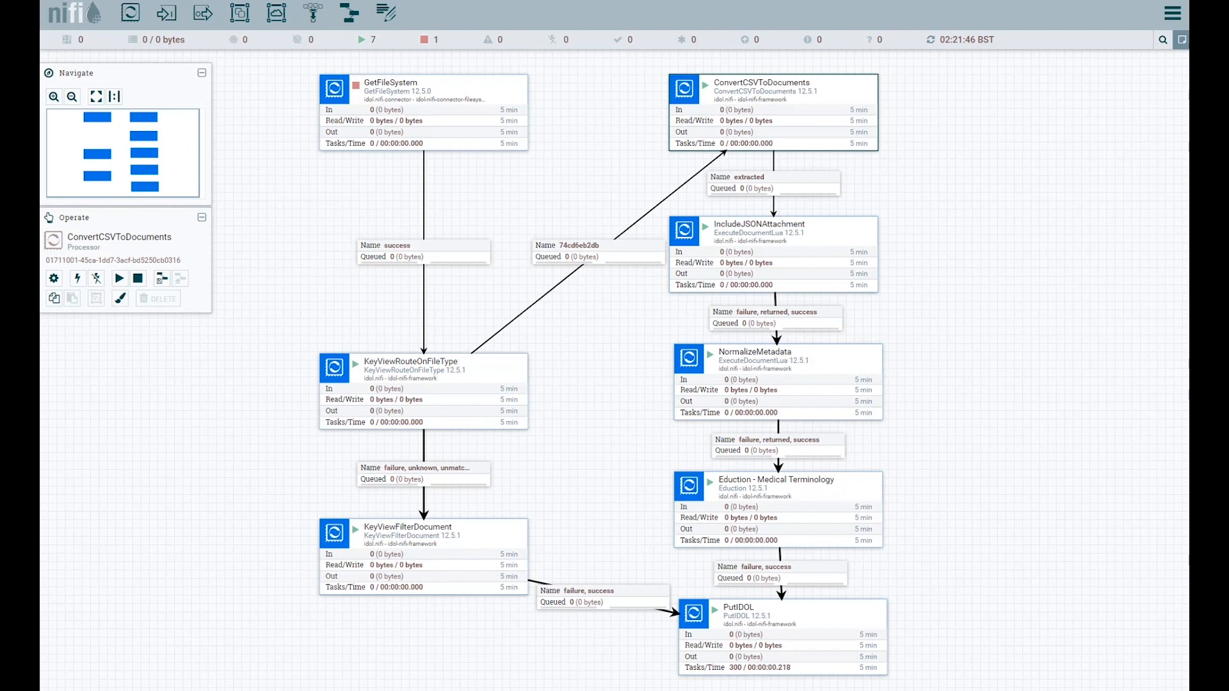
- View IncludeJSONAttachment's configuration and its advanced Lua script with the Lua Samples list shown
left_click(772, 254)
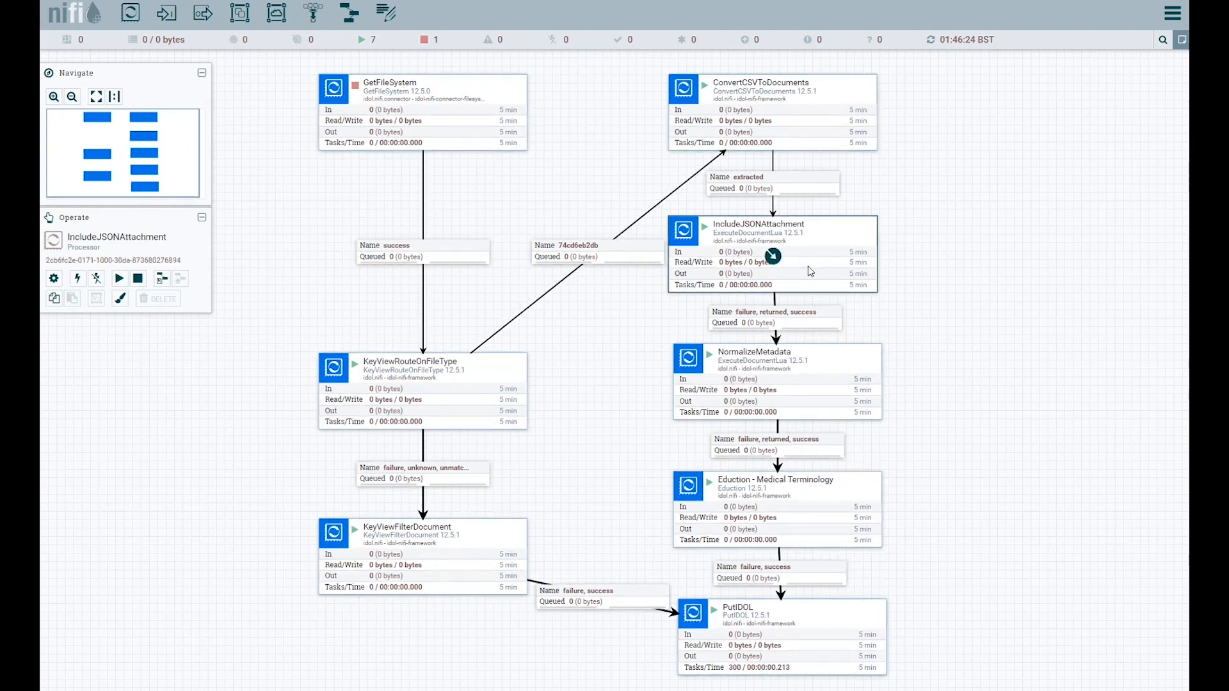
right_click(772, 259)
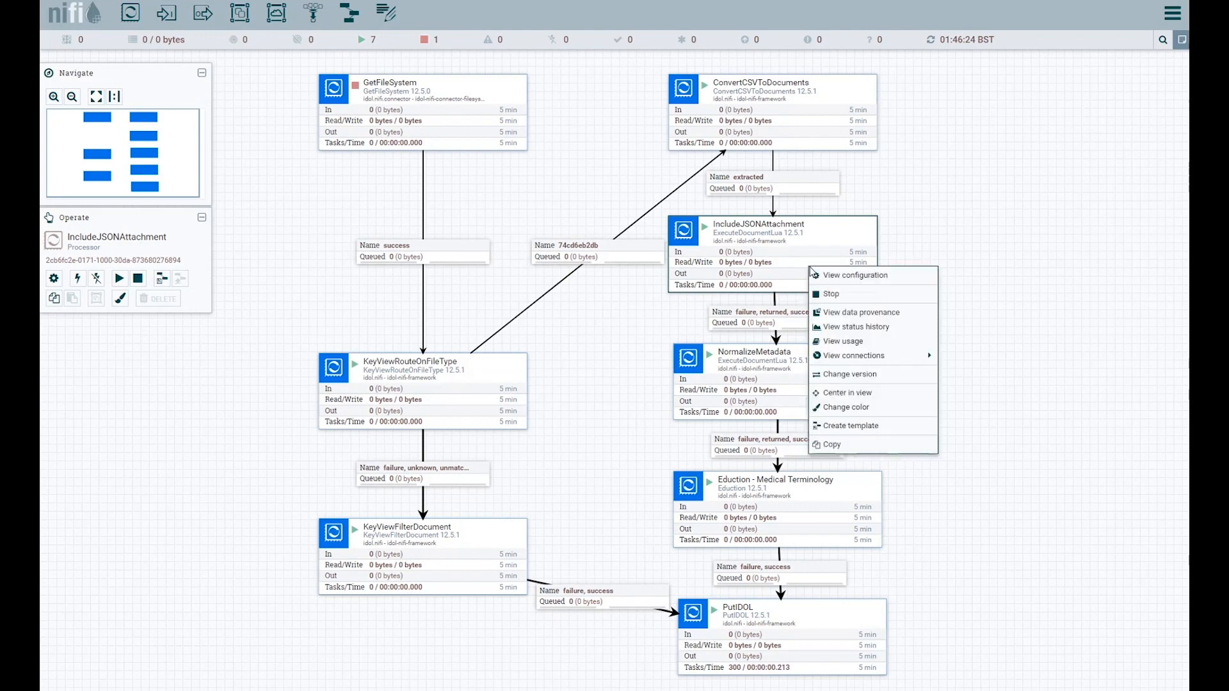
mouse_move(857, 275)
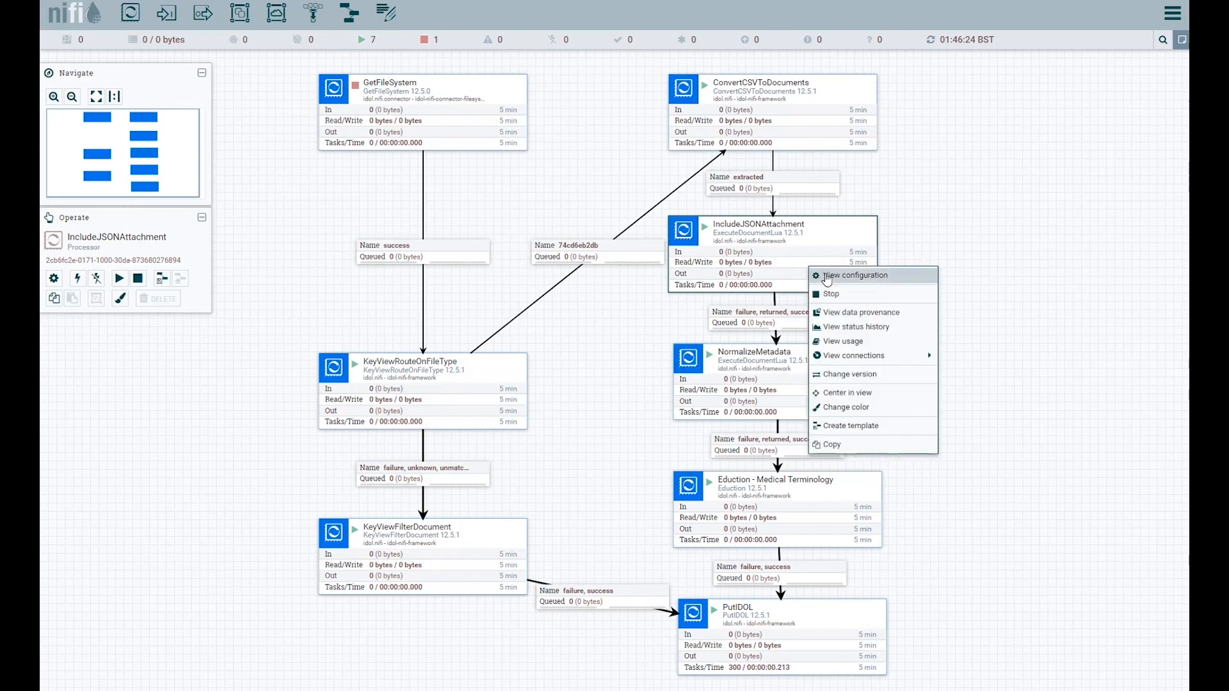
left_click(854, 275)
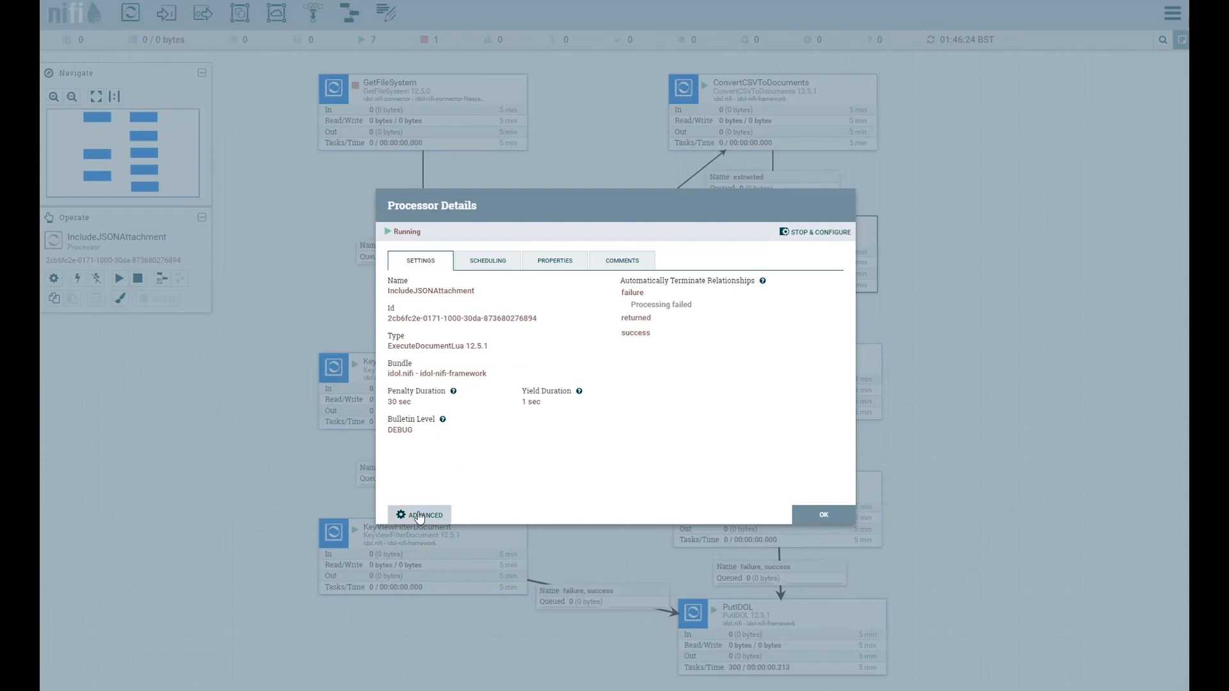
left_click(420, 515)
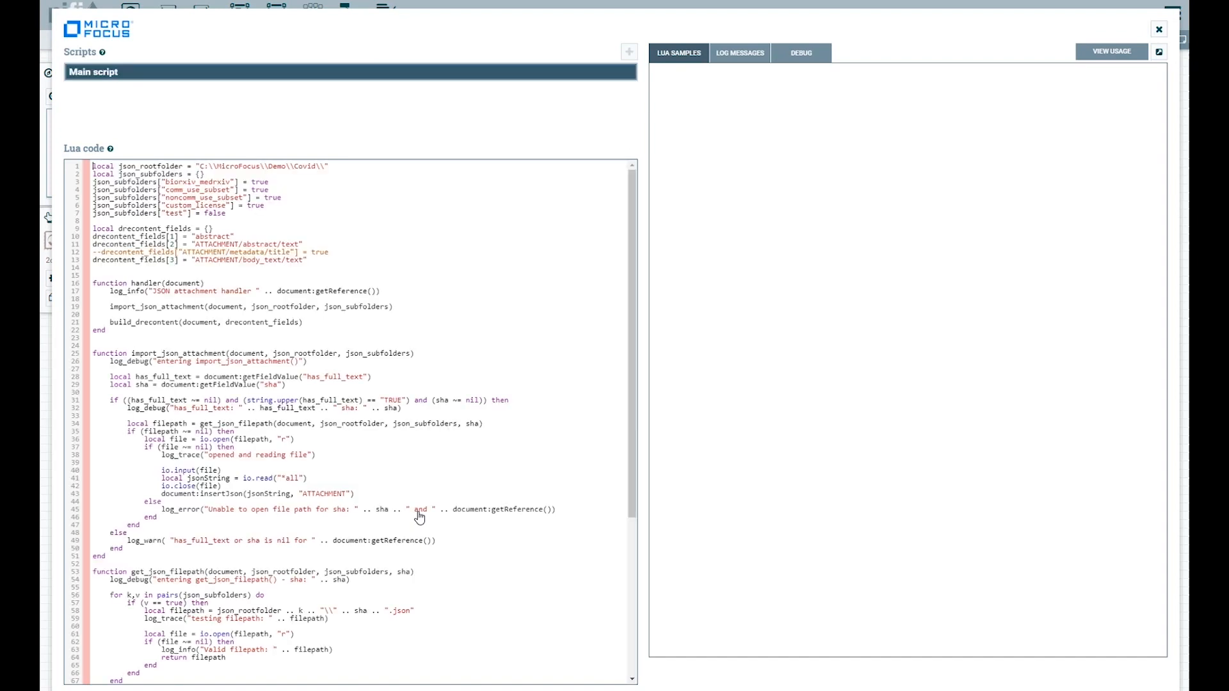
mouse_move(920, 79)
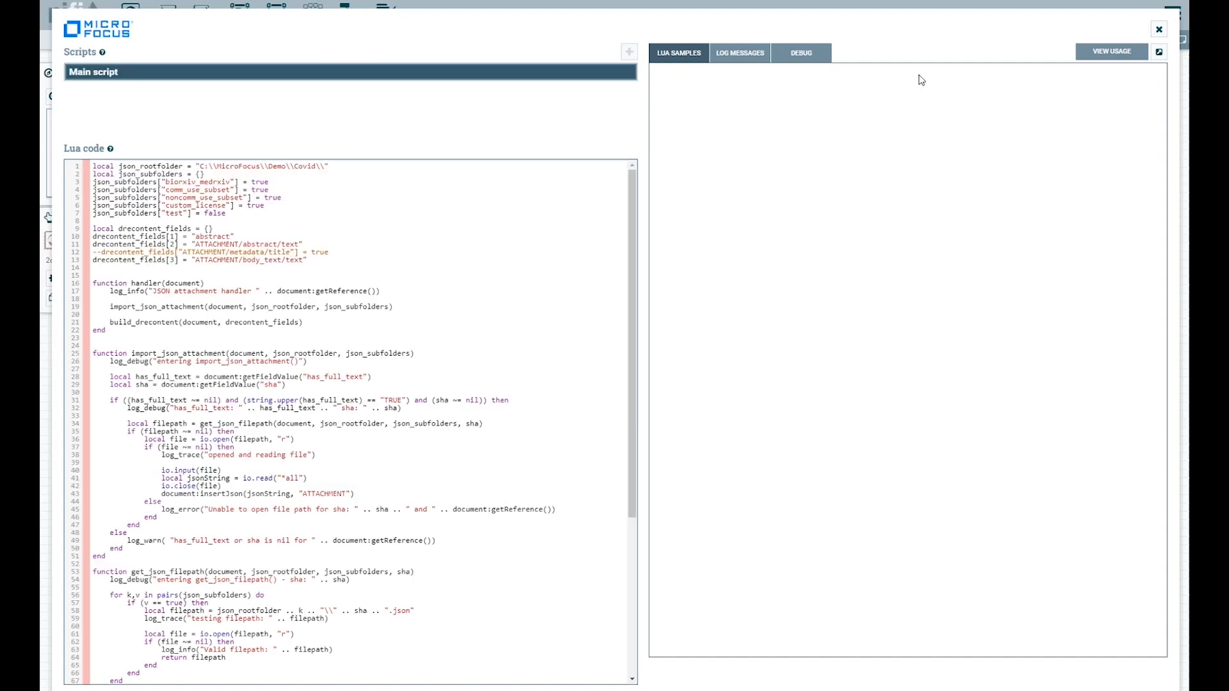
left_click(678, 52)
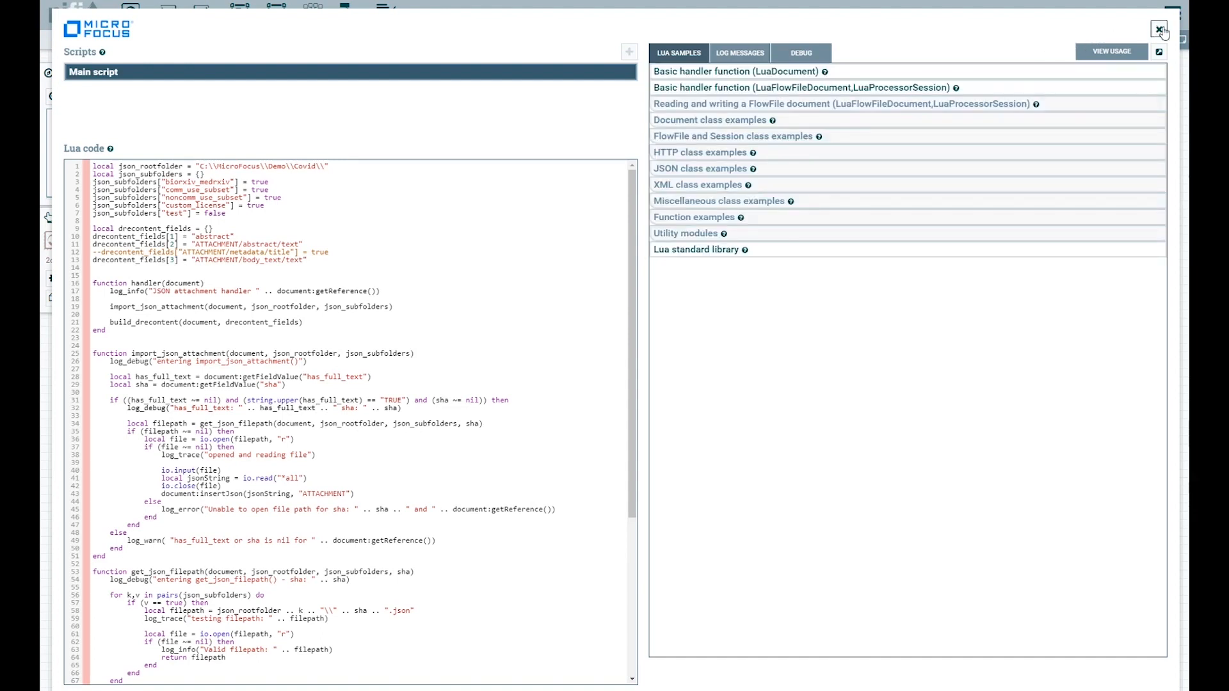
mouse_move(1161, 30)
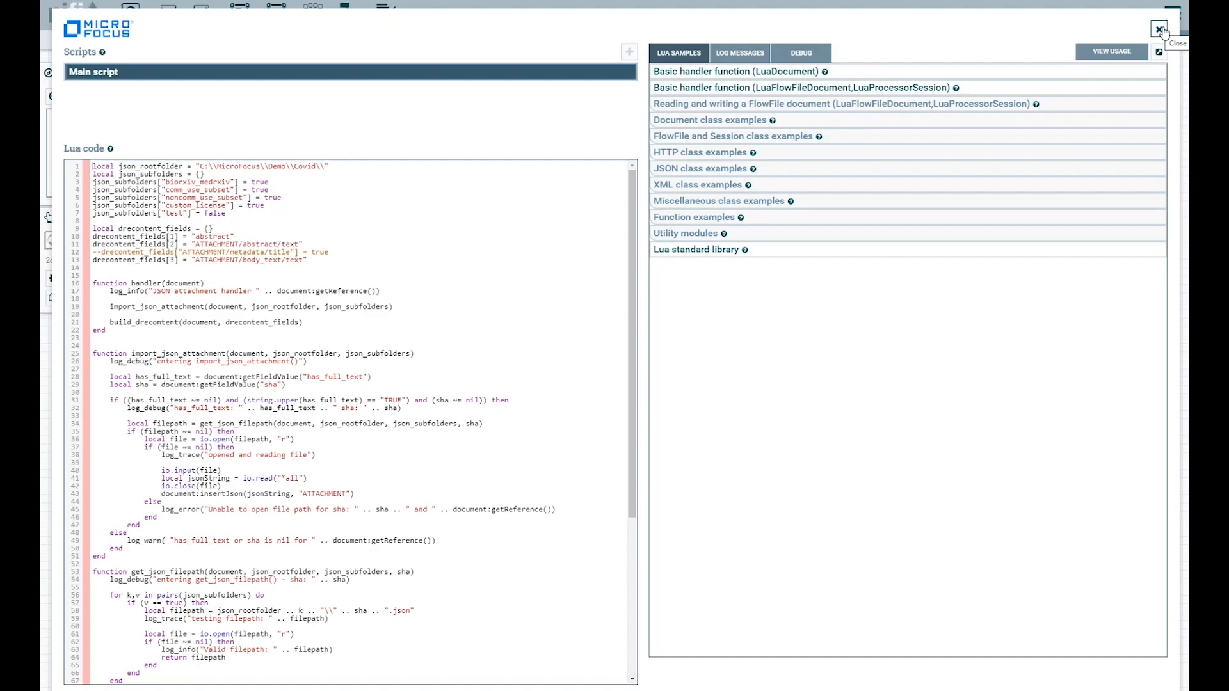
mouse_move(1160, 29)
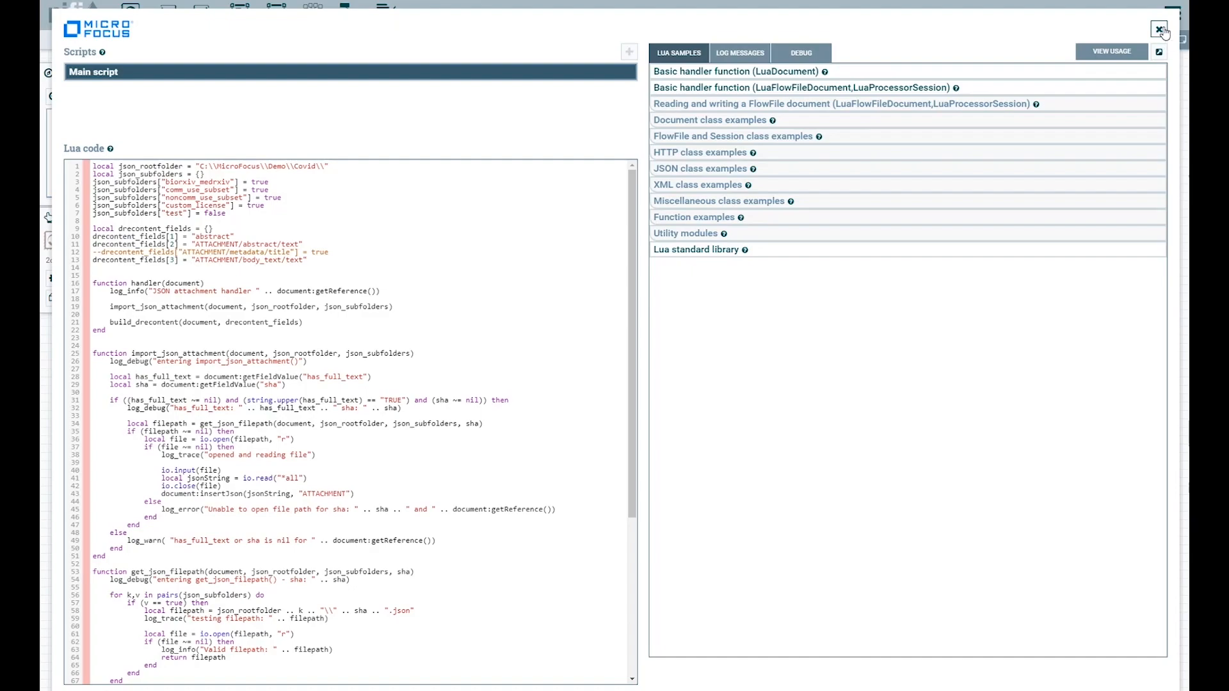
- Switch from the previous editor to NormalizeMetadata's advanced Lua script with Lua Samples listed
left_click(1162, 29)
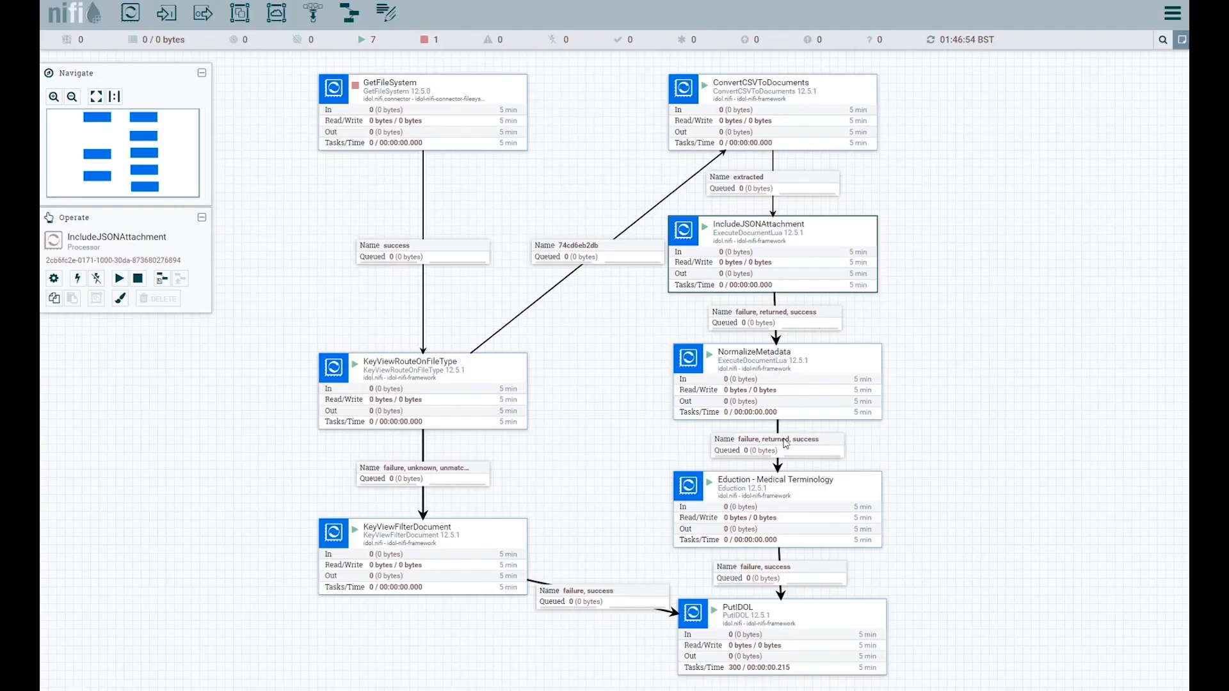
left_click(776, 380)
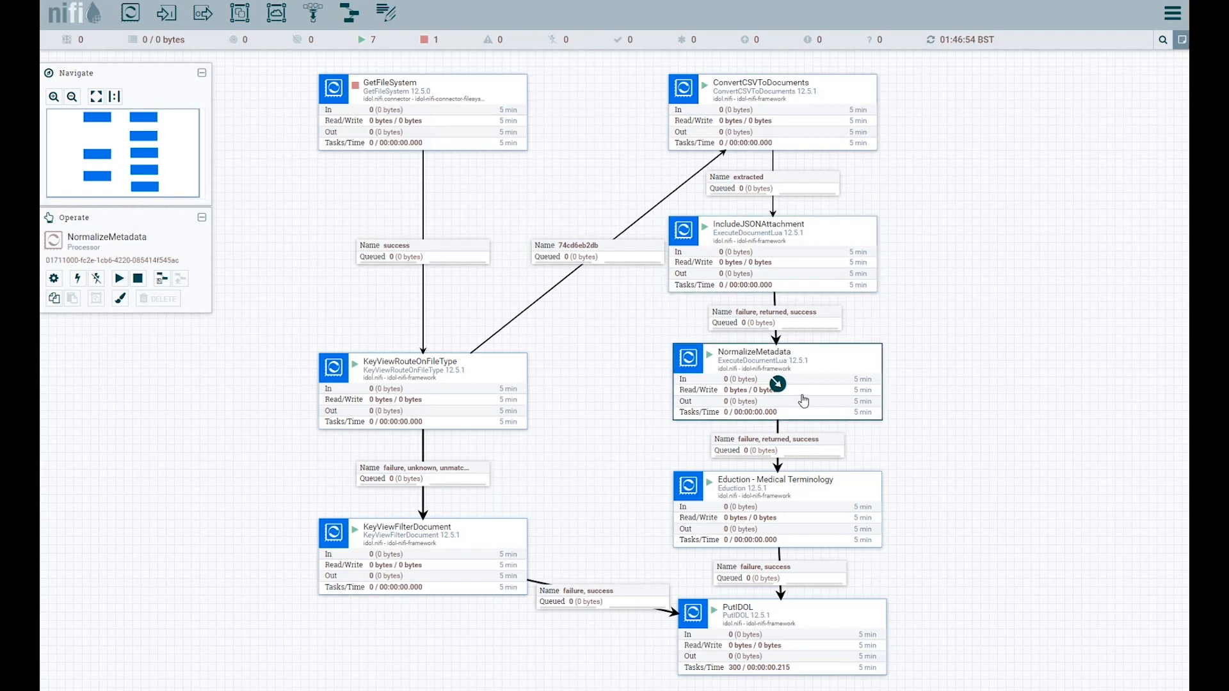
right_click(776, 384)
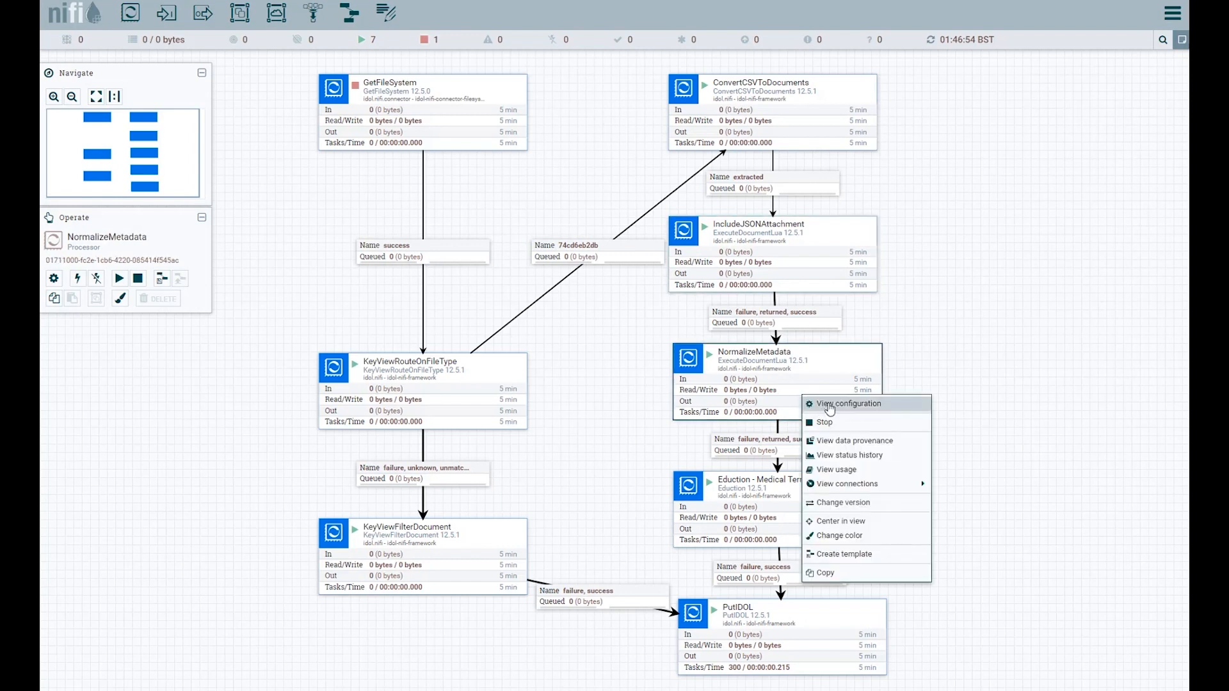
left_click(846, 403)
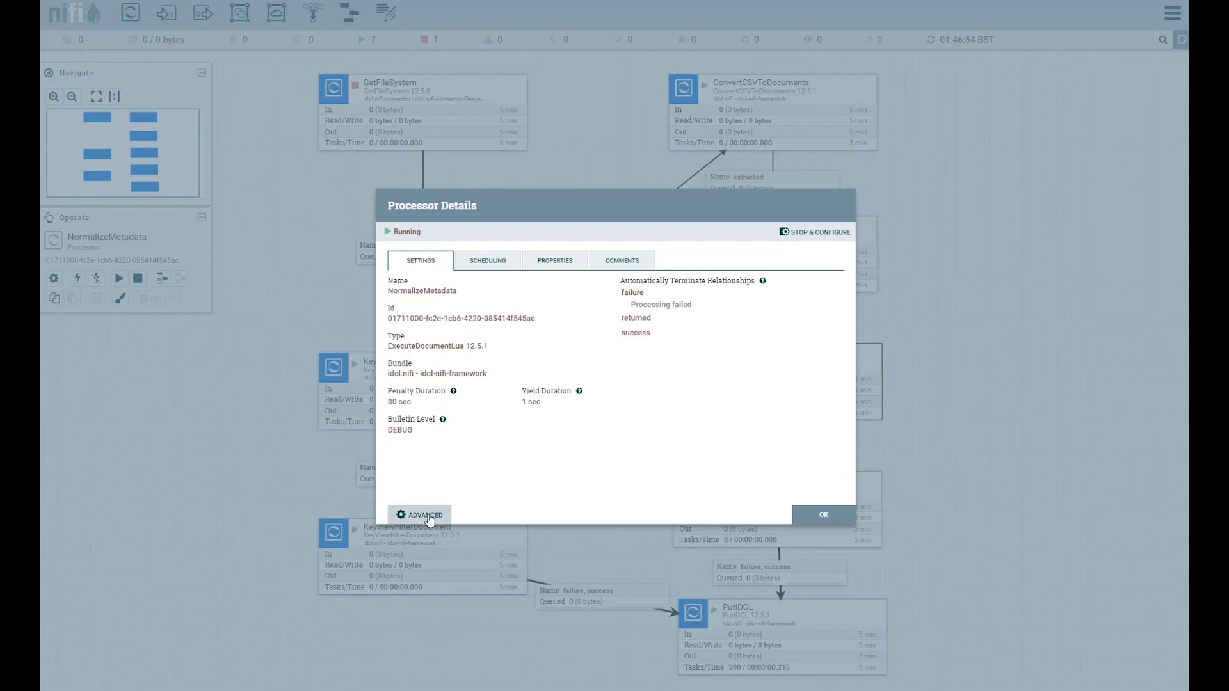
left_click(420, 515)
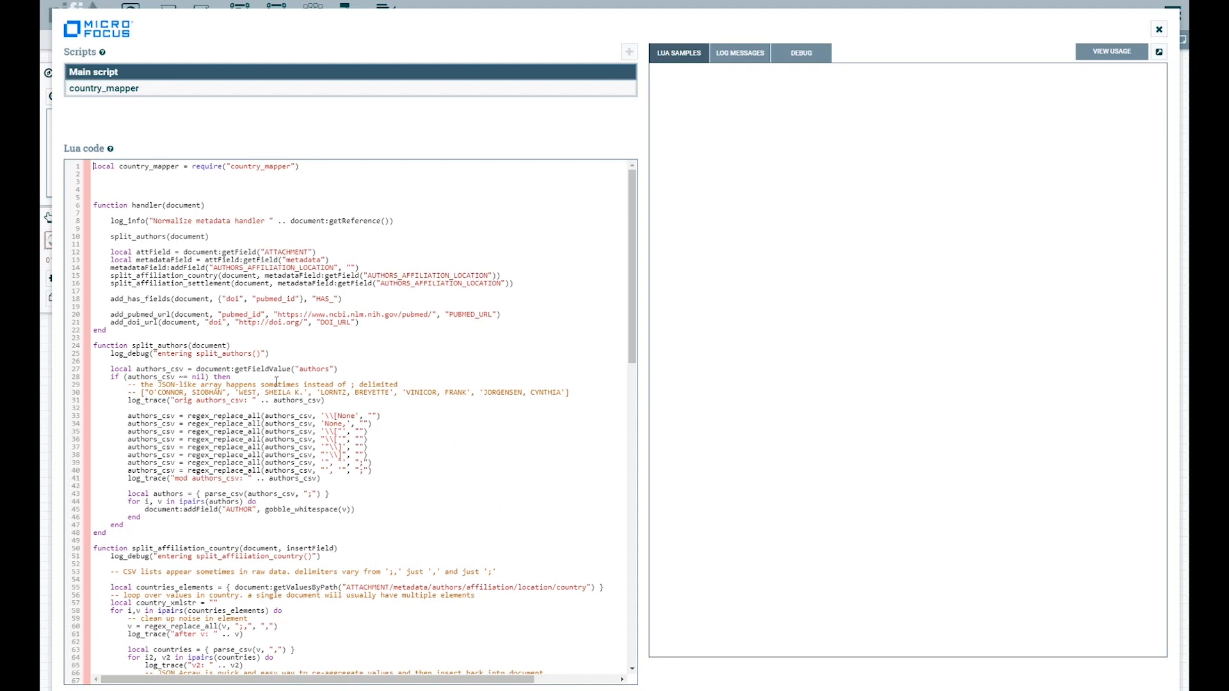
left_click(676, 52)
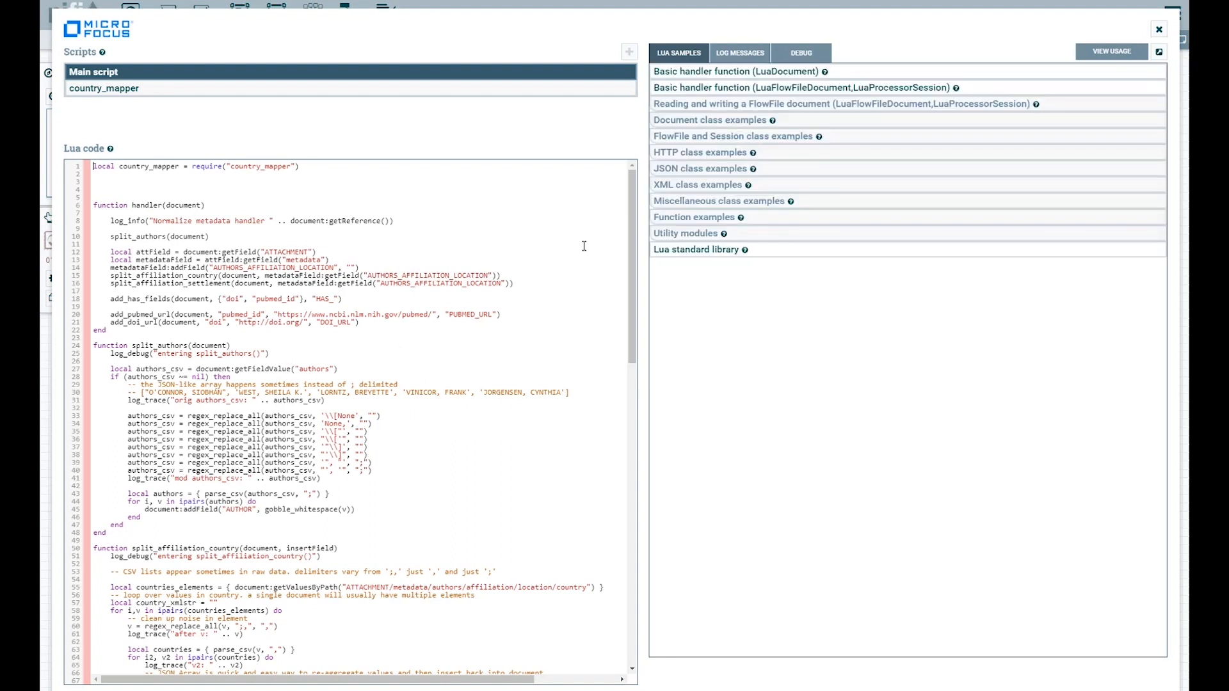
mouse_move(638, 219)
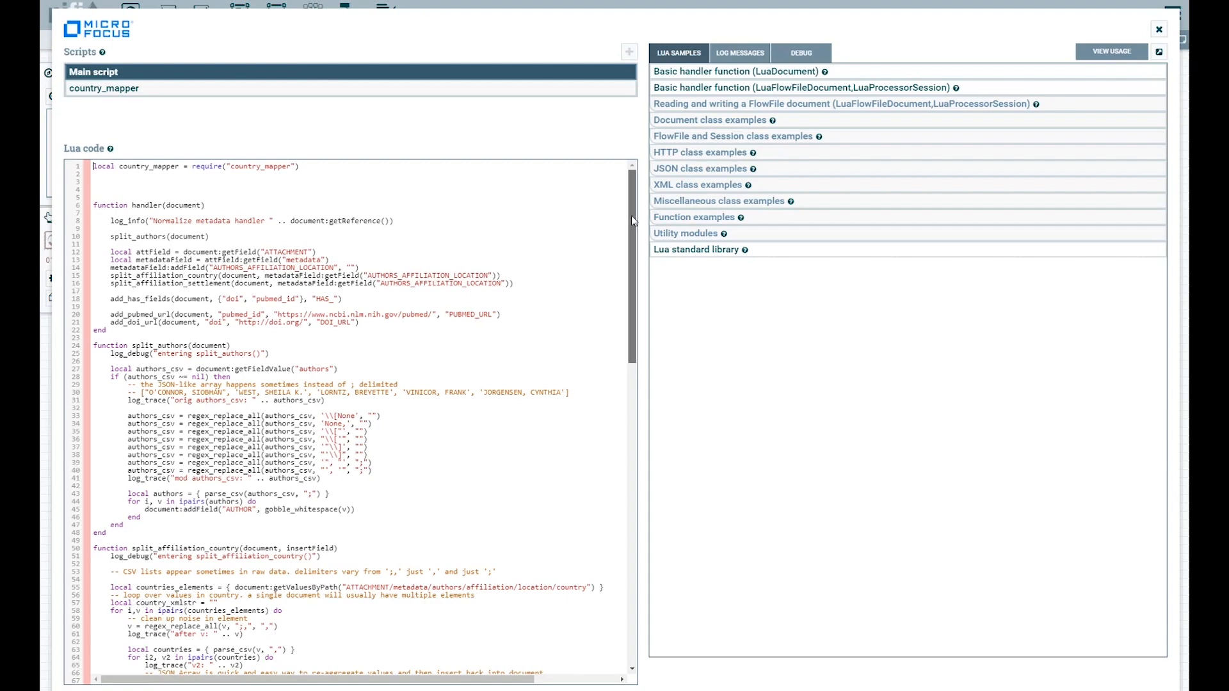
- Scroll the main script through the author and affiliation country/settlement splitting functions
scroll("down", 3)
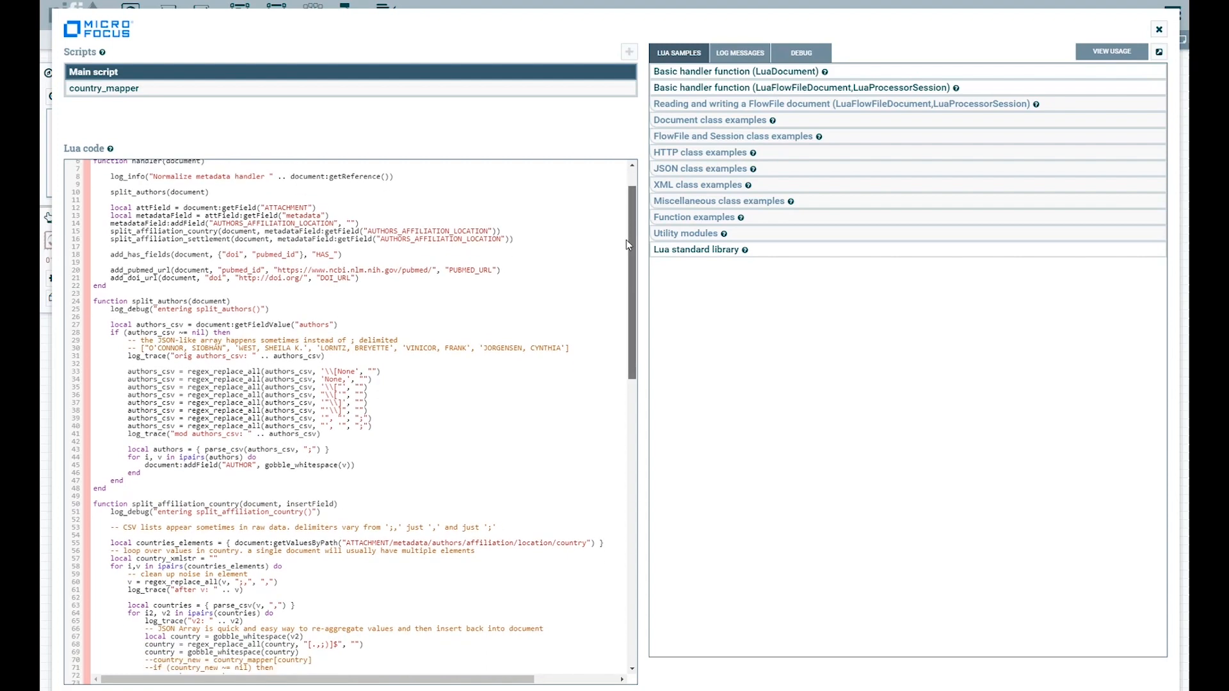
scroll("down", 3)
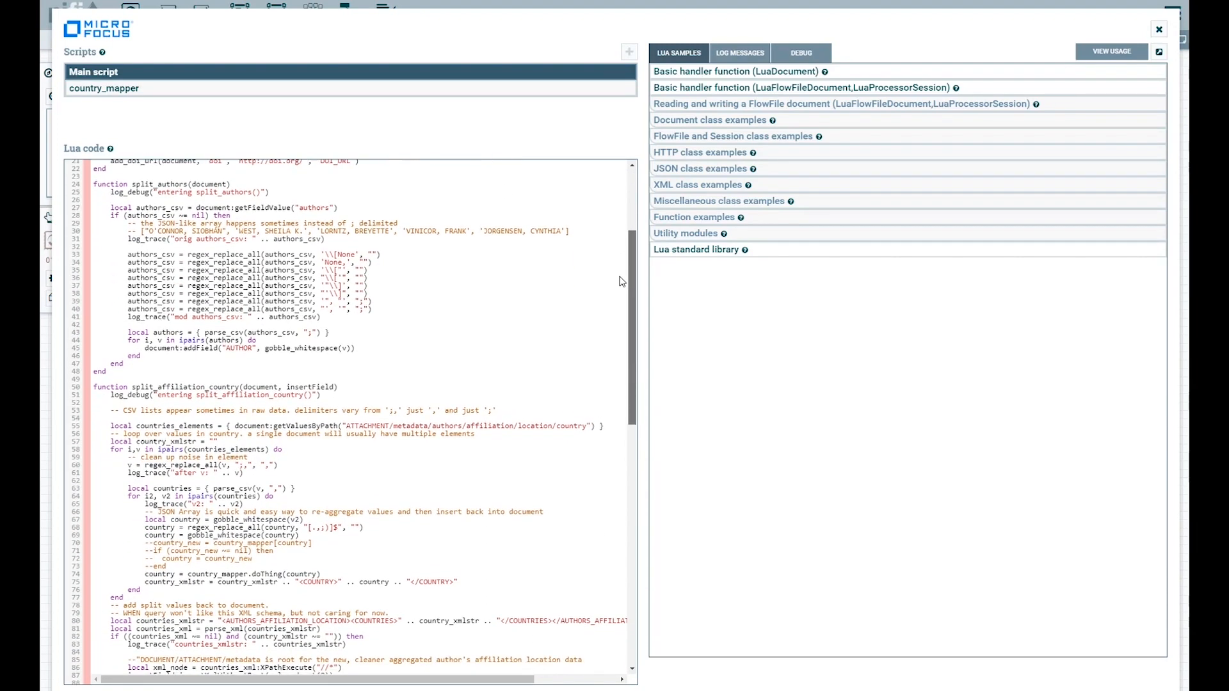
scroll("down", 3)
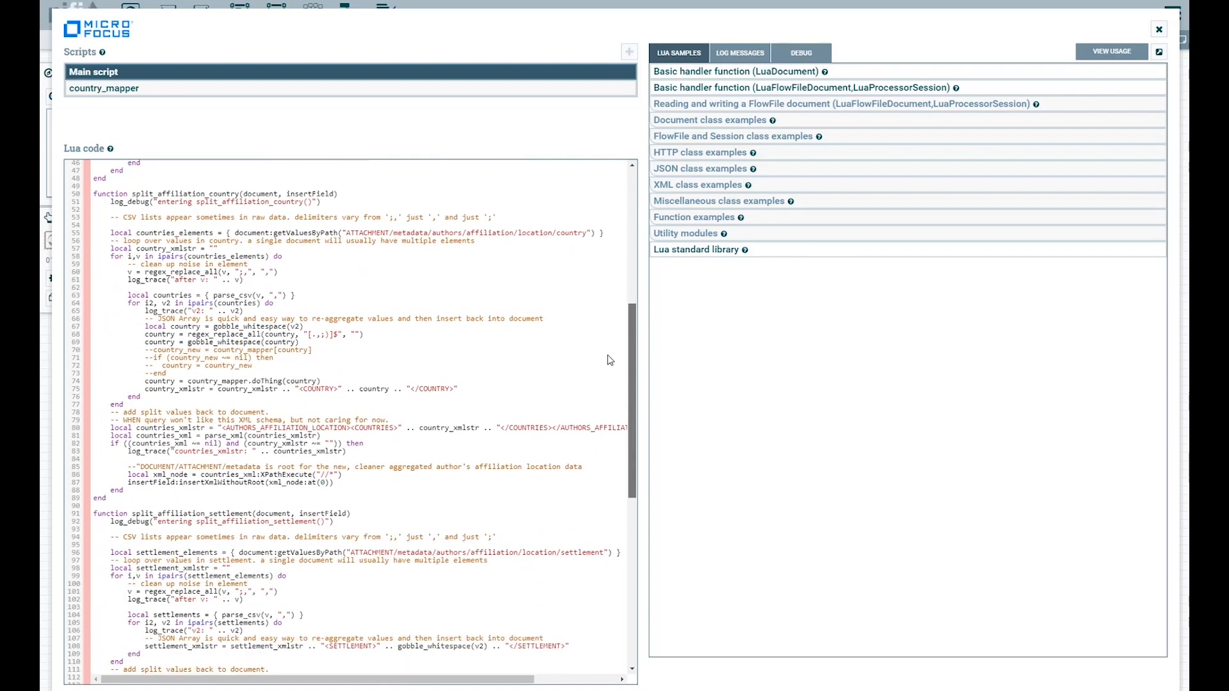
scroll("down", 3)
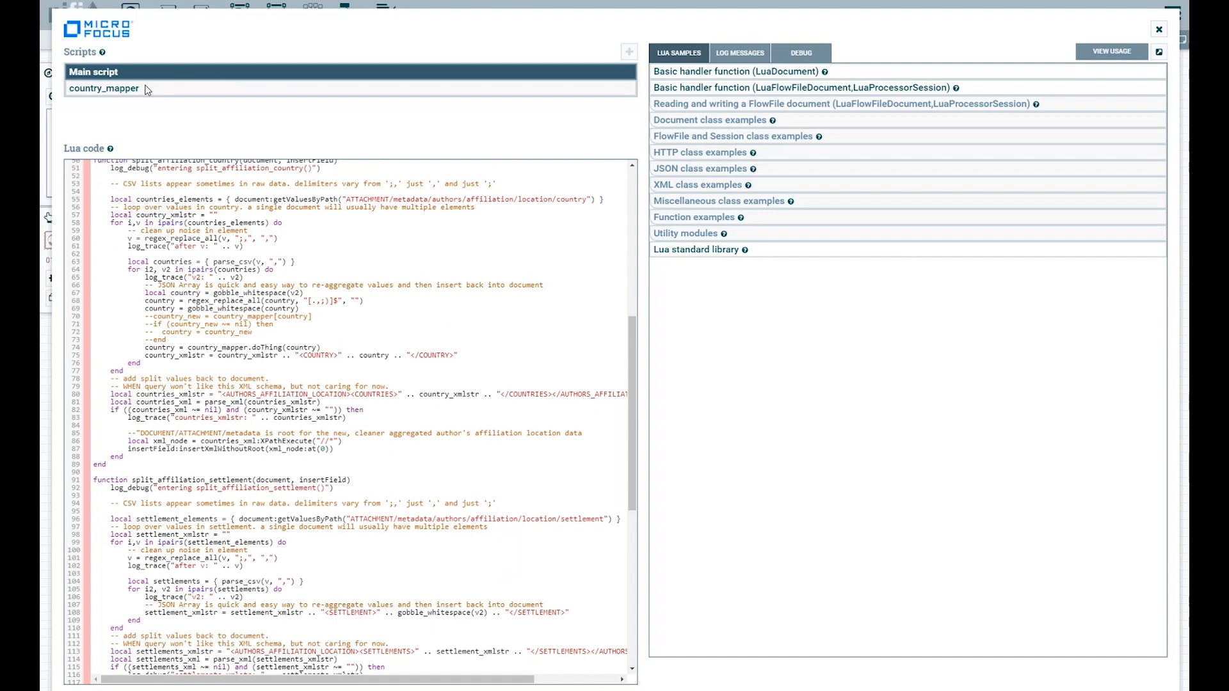
- Review the country_mapper lookup table of affiliation strings to country names, then return to the flow canvas
left_click(104, 88)
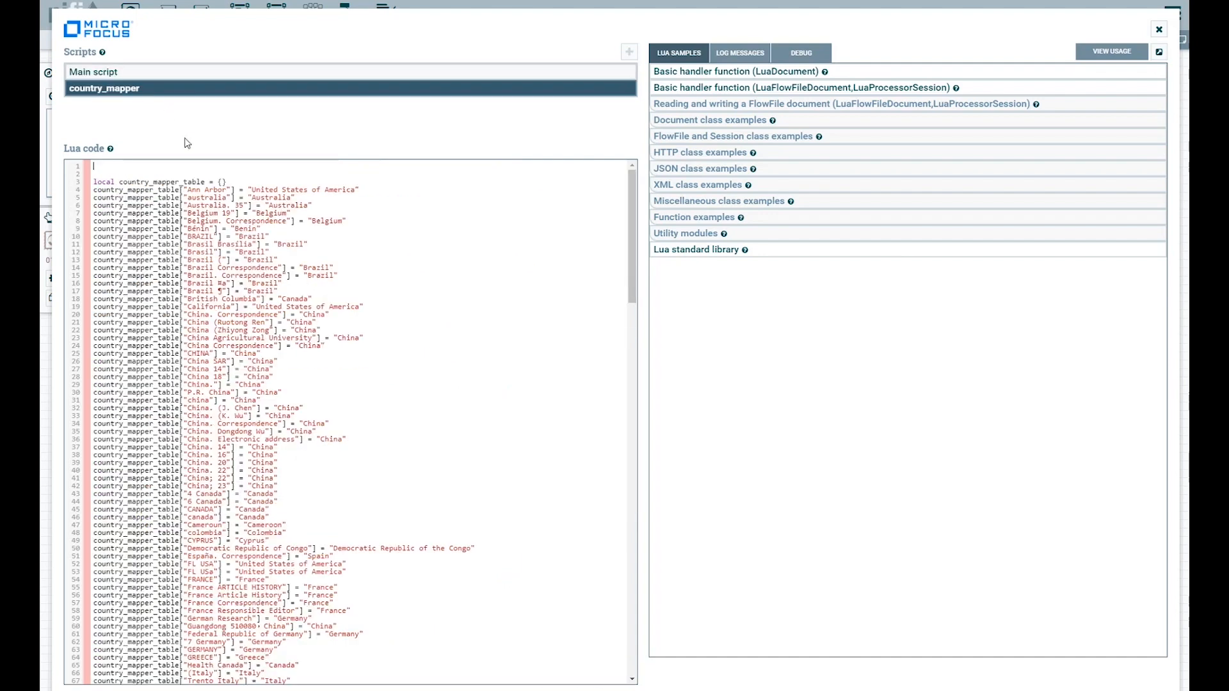
scroll("down", 3)
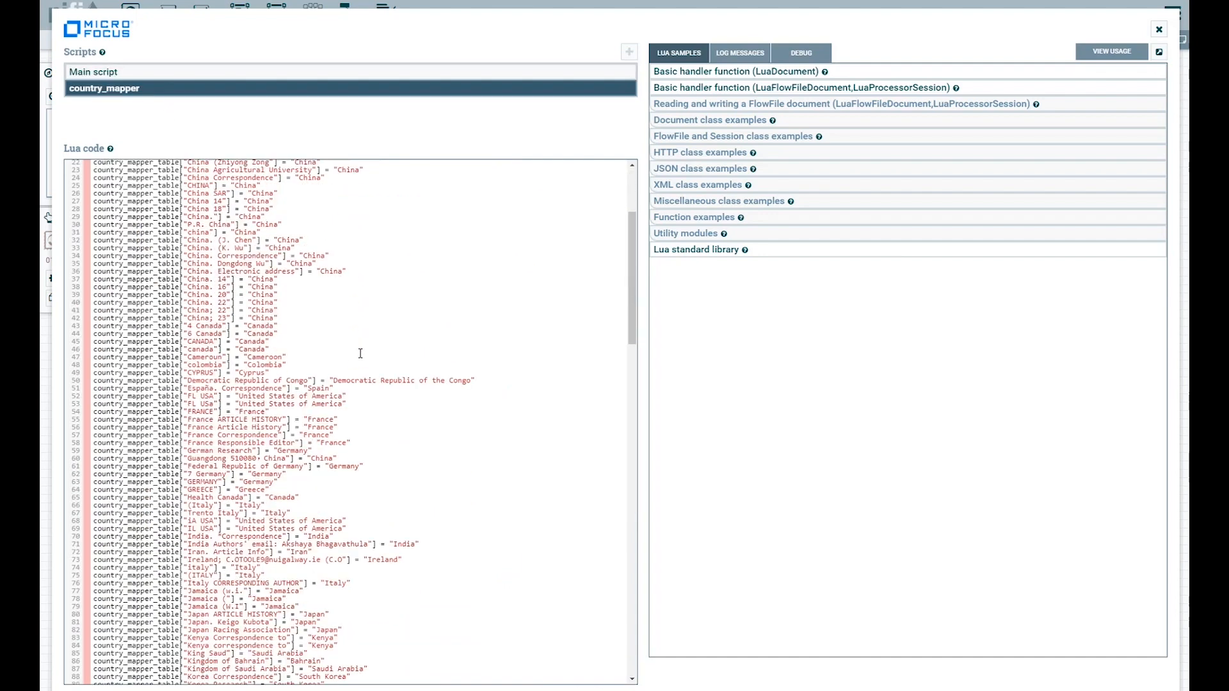
scroll("down", 3)
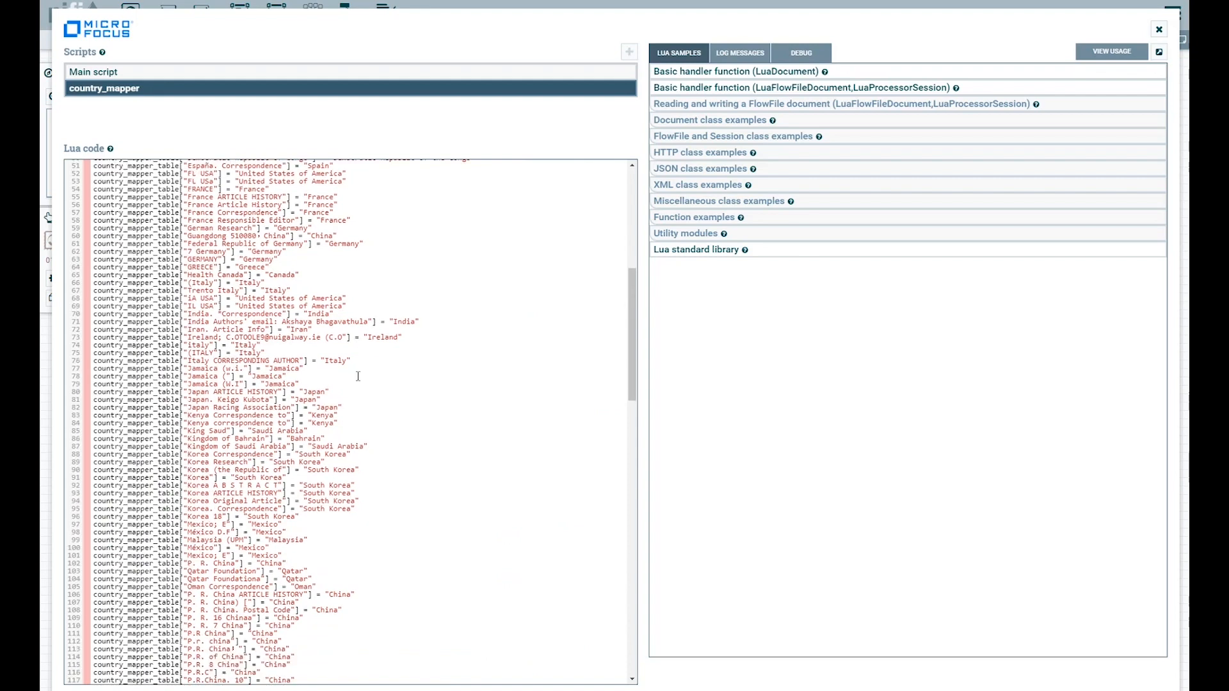
scroll("down", 3)
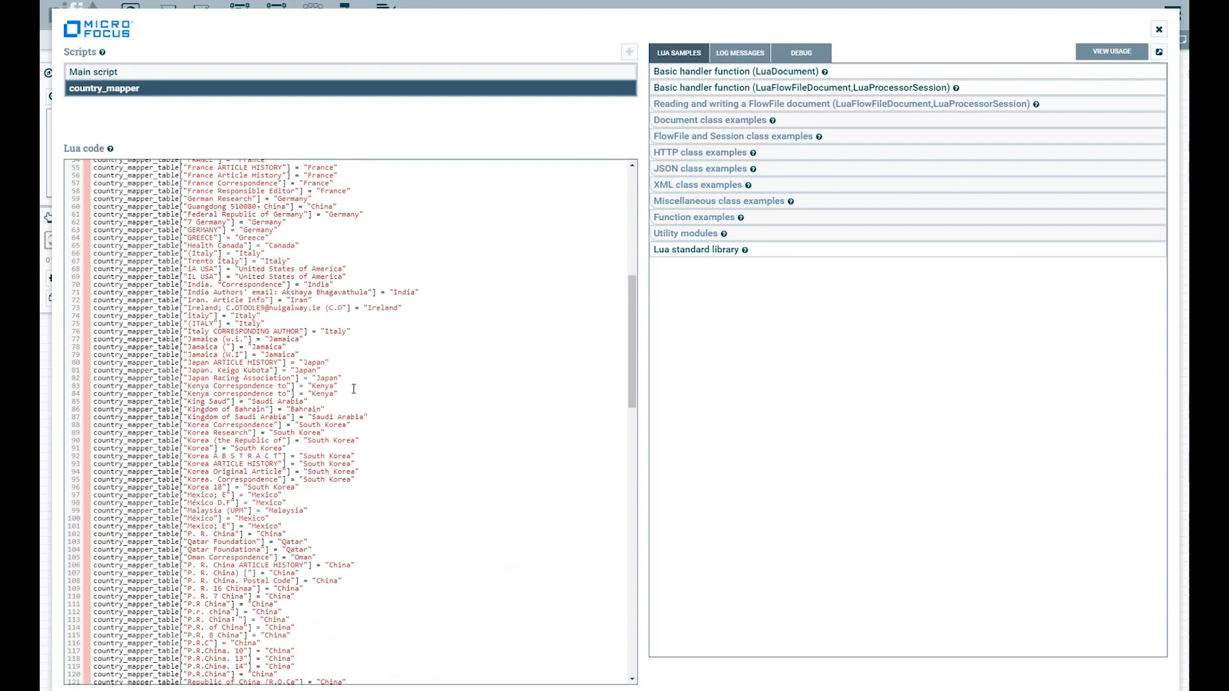
scroll("down", 3)
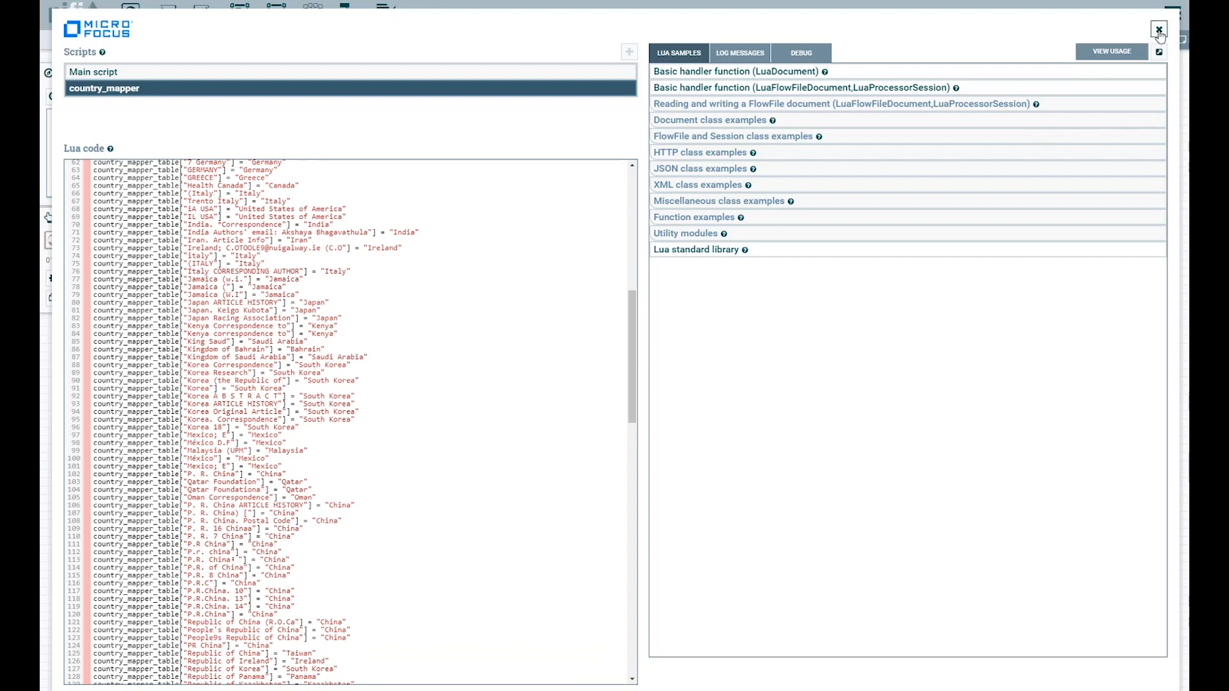
left_click(1160, 30)
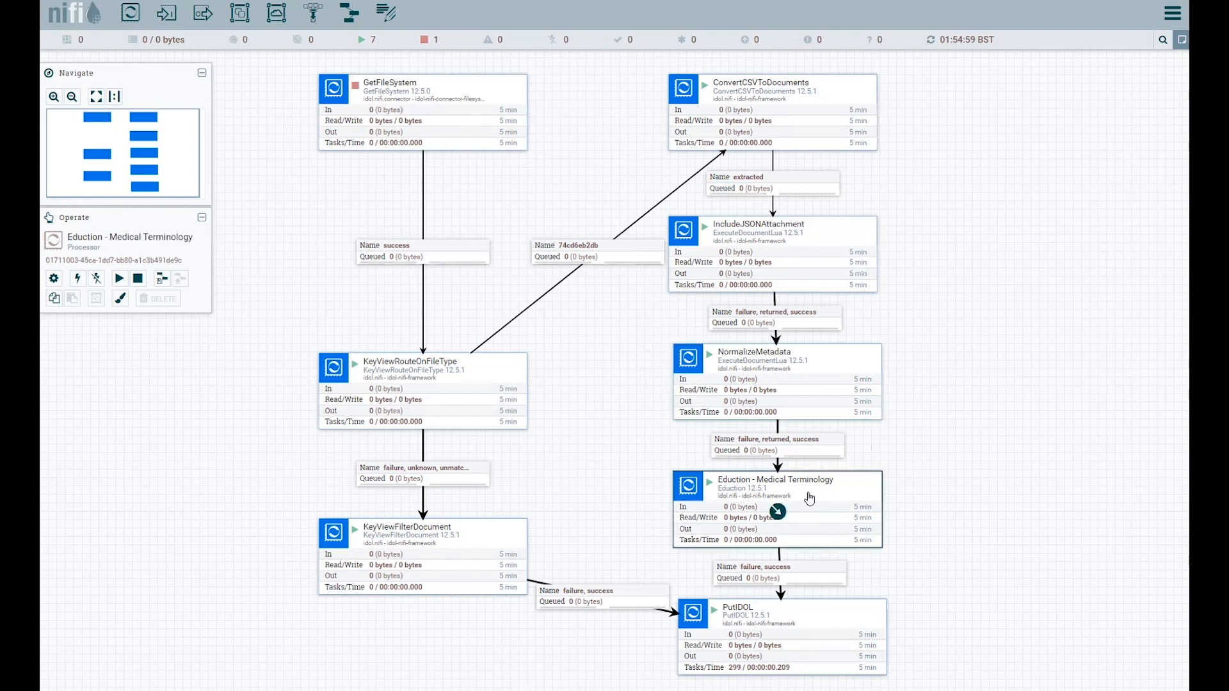
- View the Eduction - Medical Terminology processor's Properties with drug and disease entities and search fields
right_click(808, 509)
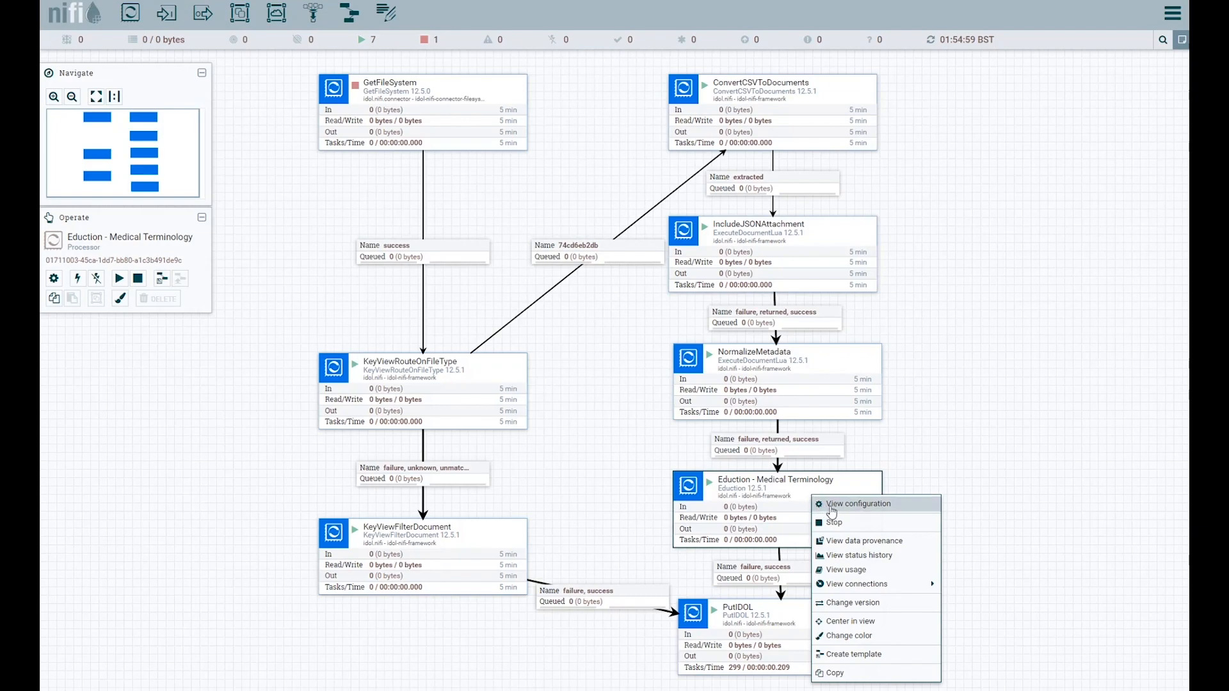
left_click(858, 503)
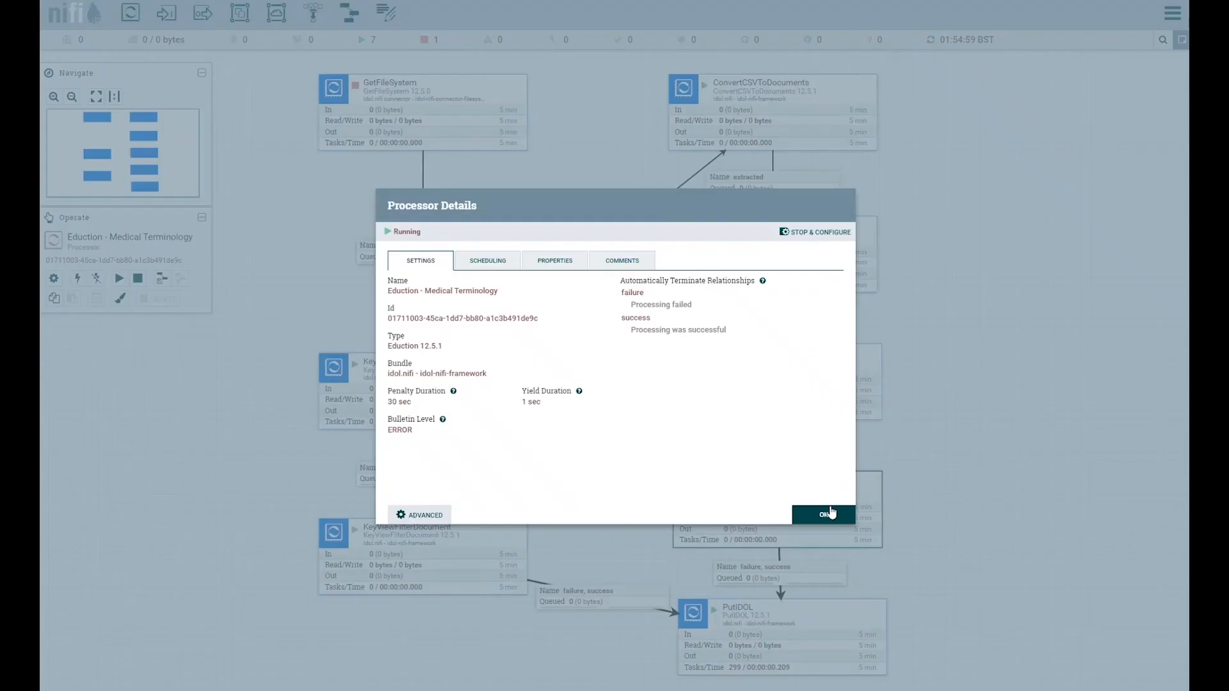
mouse_move(554, 259)
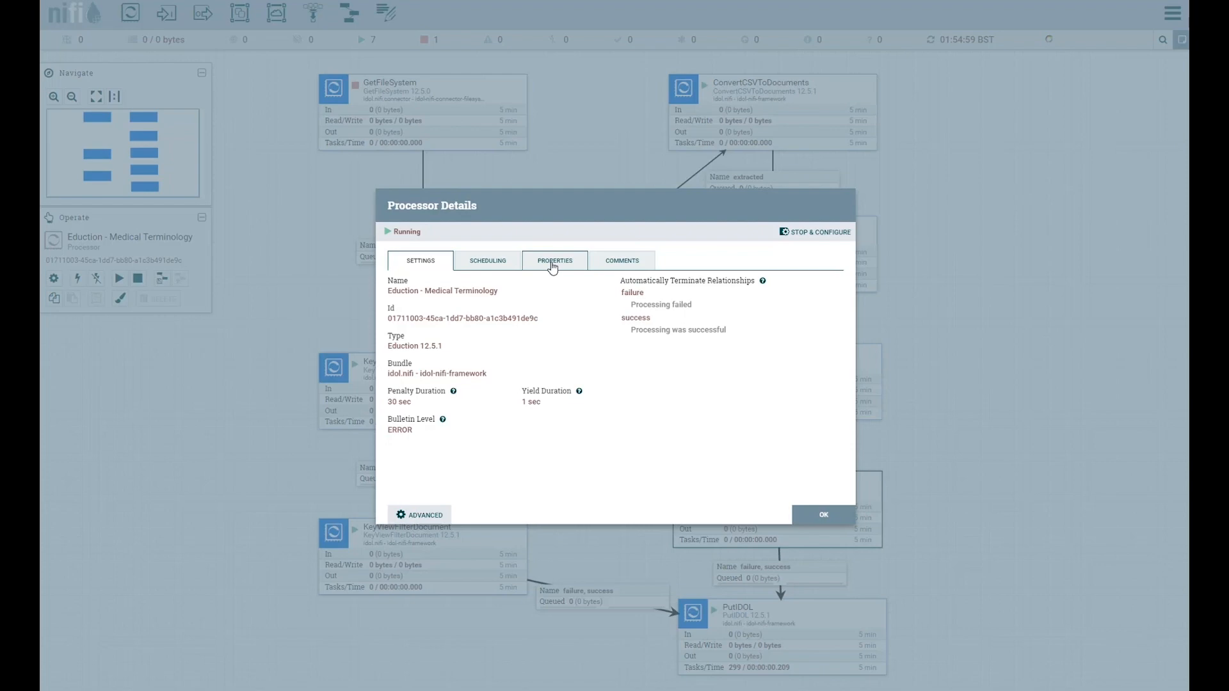
left_click(554, 260)
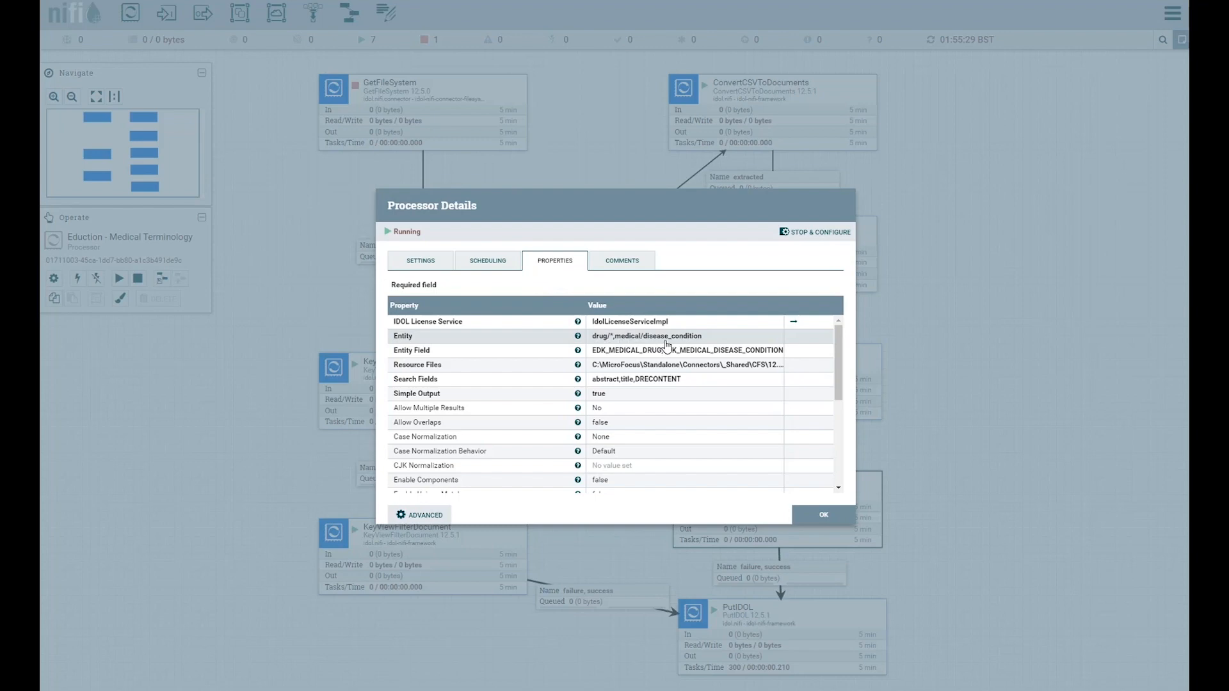
mouse_move(661, 351)
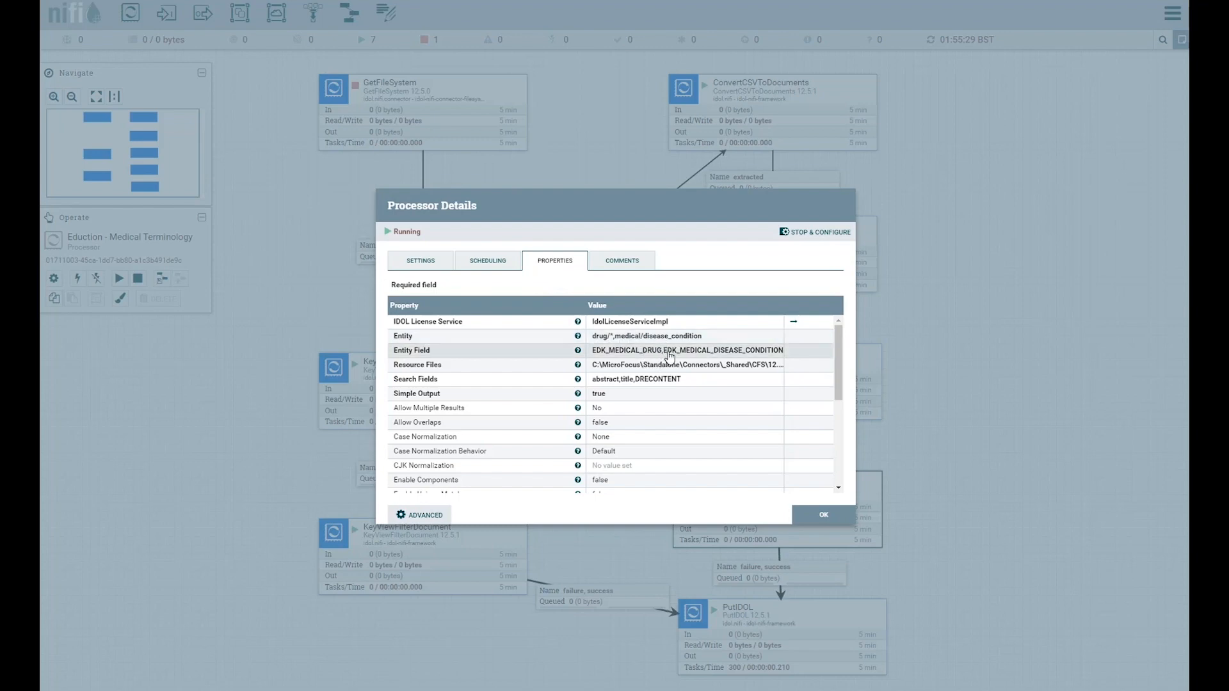
mouse_move(693, 353)
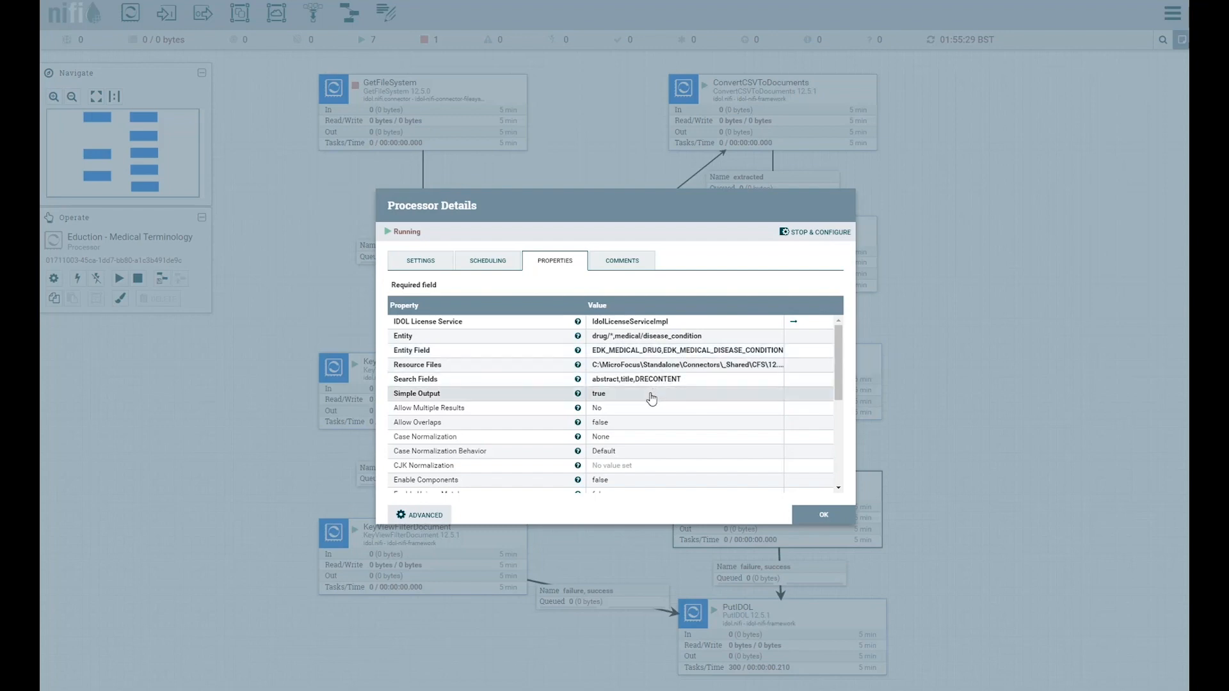
mouse_move(650, 397)
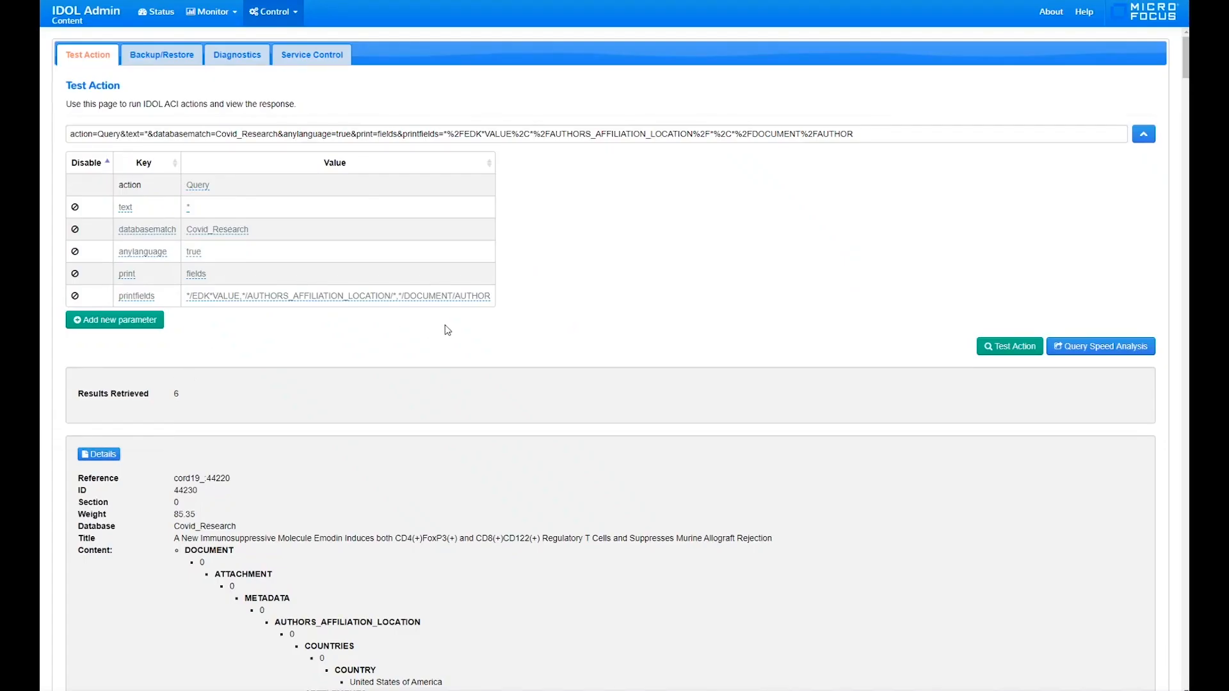
mouse_move(458, 349)
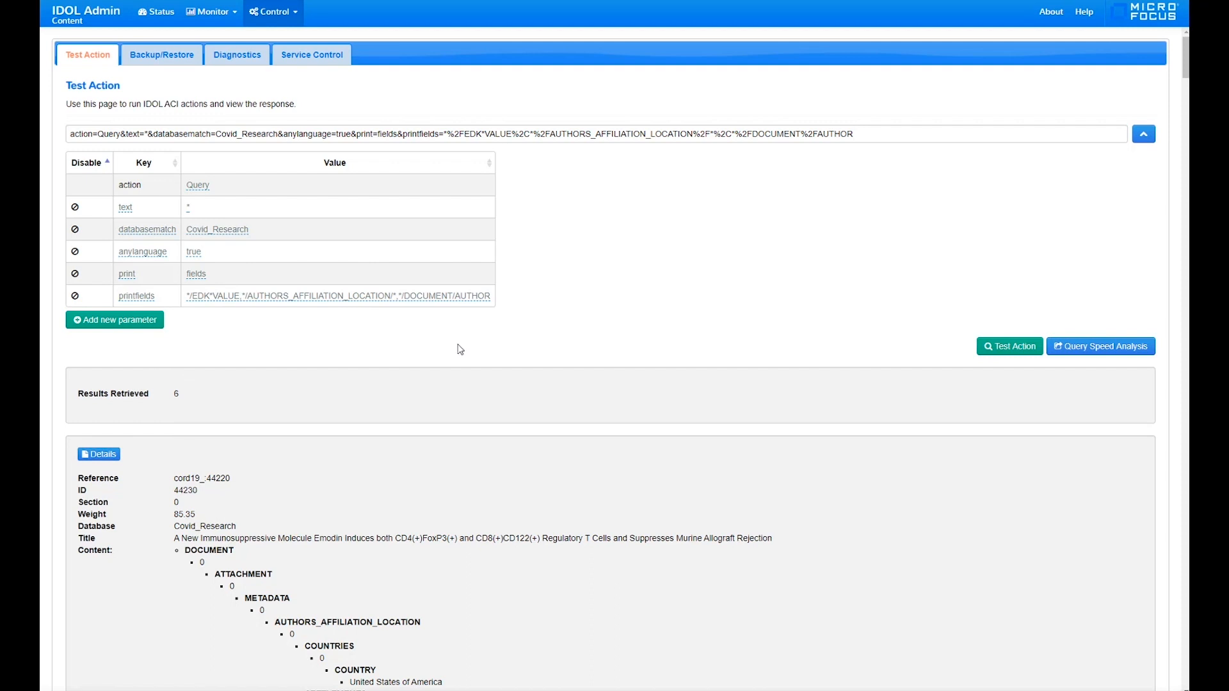
scroll("down", 3)
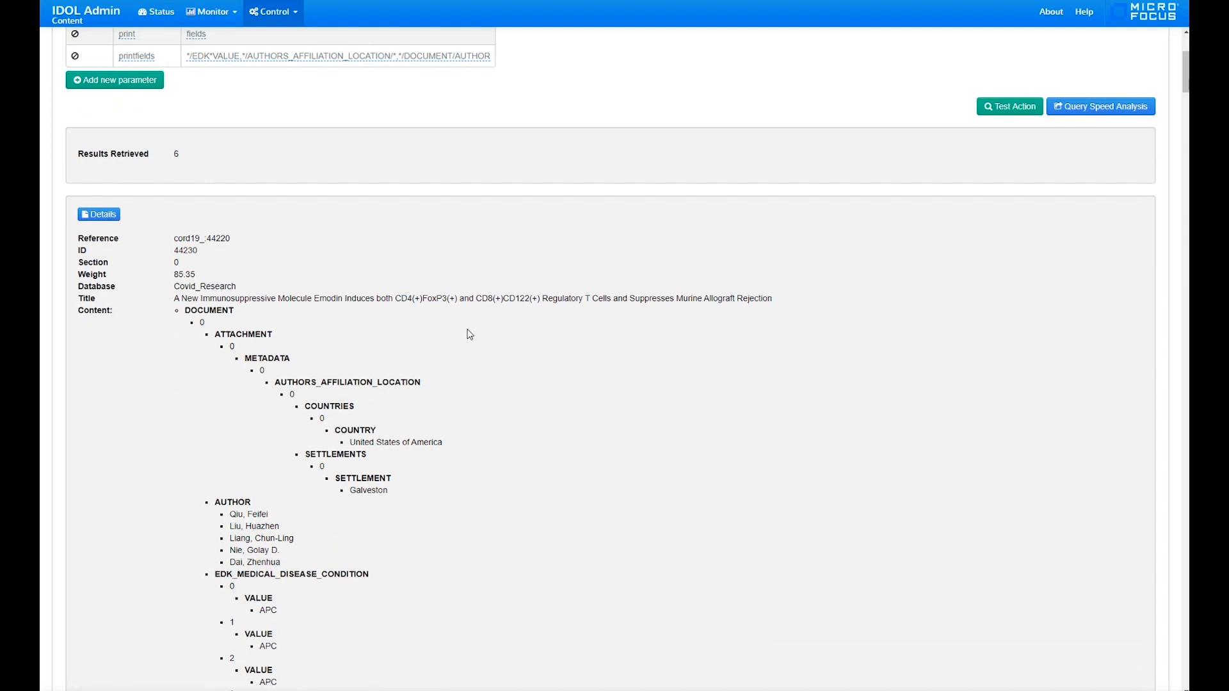
scroll("down", 3)
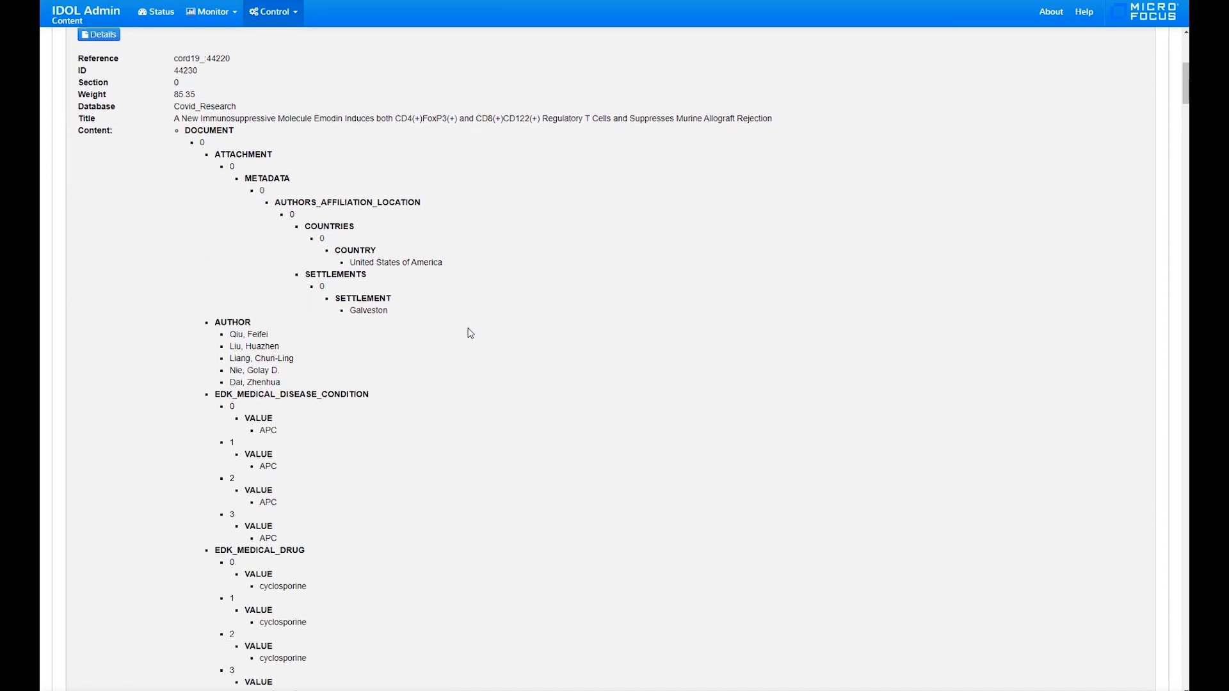
scroll("down", 3)
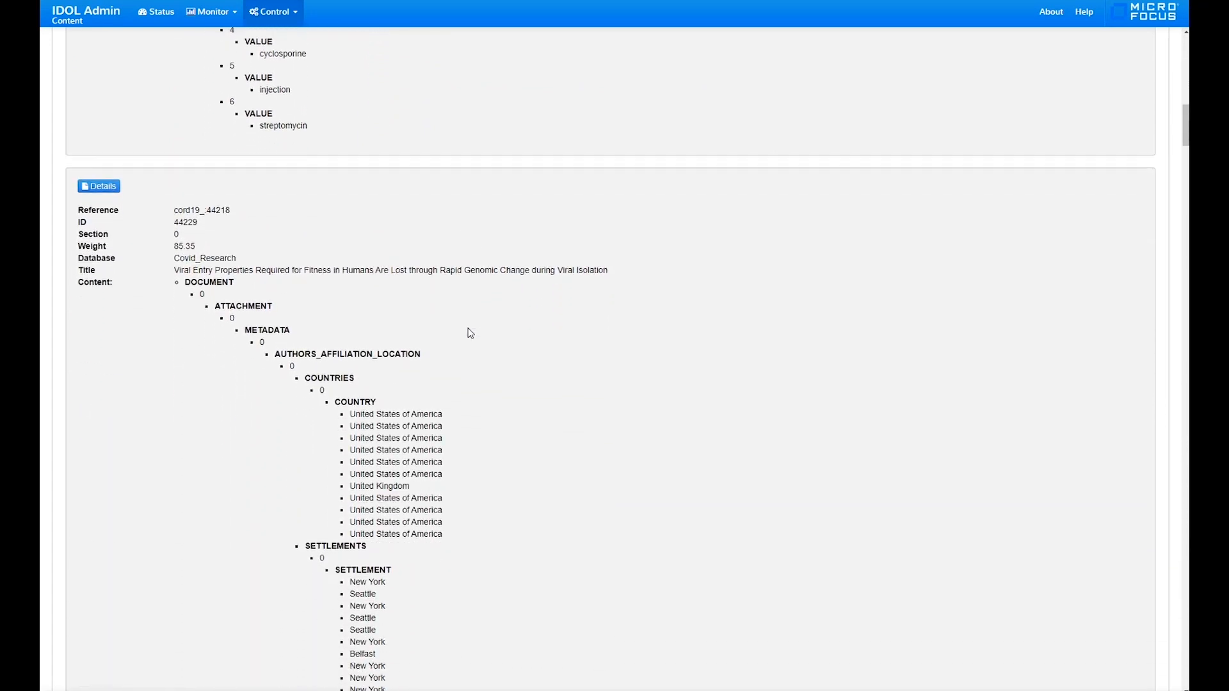
scroll("down", 3)
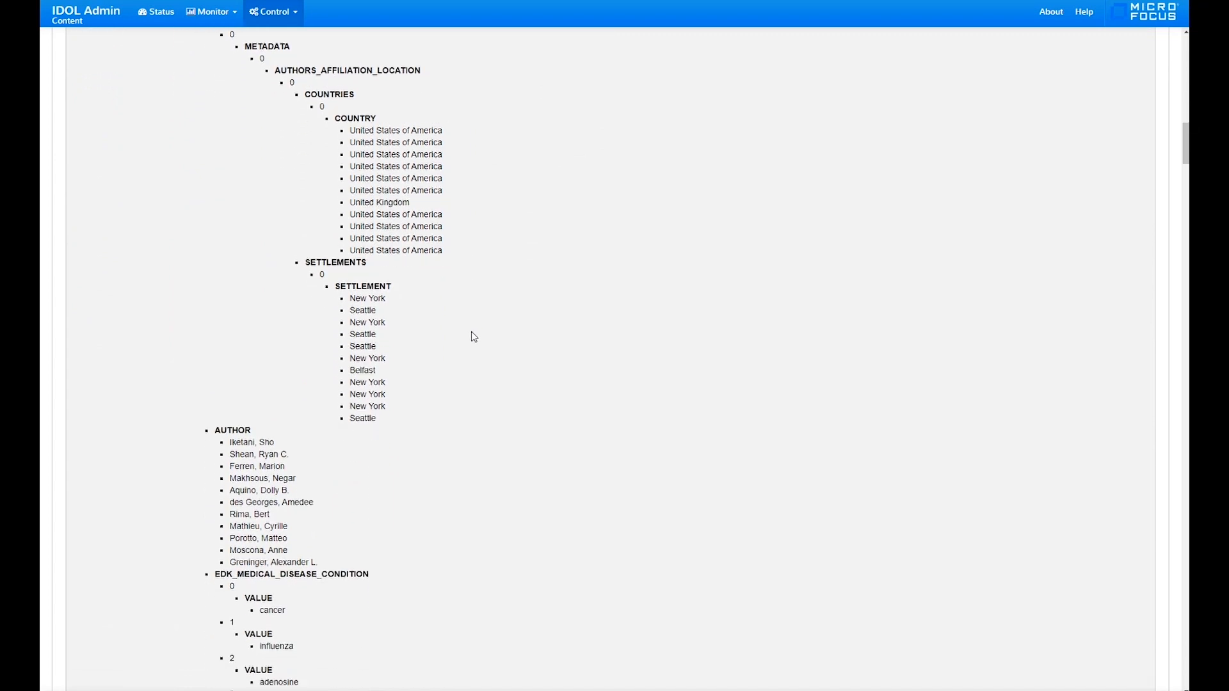
scroll("down", 3)
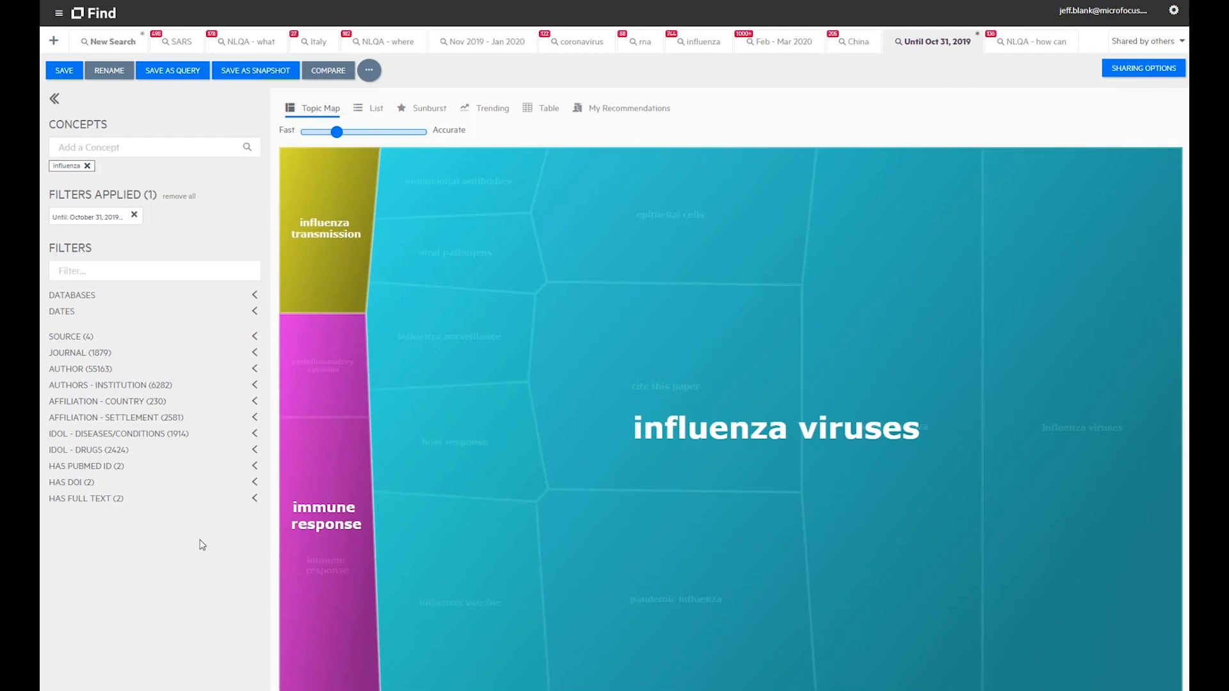
mouse_move(199, 411)
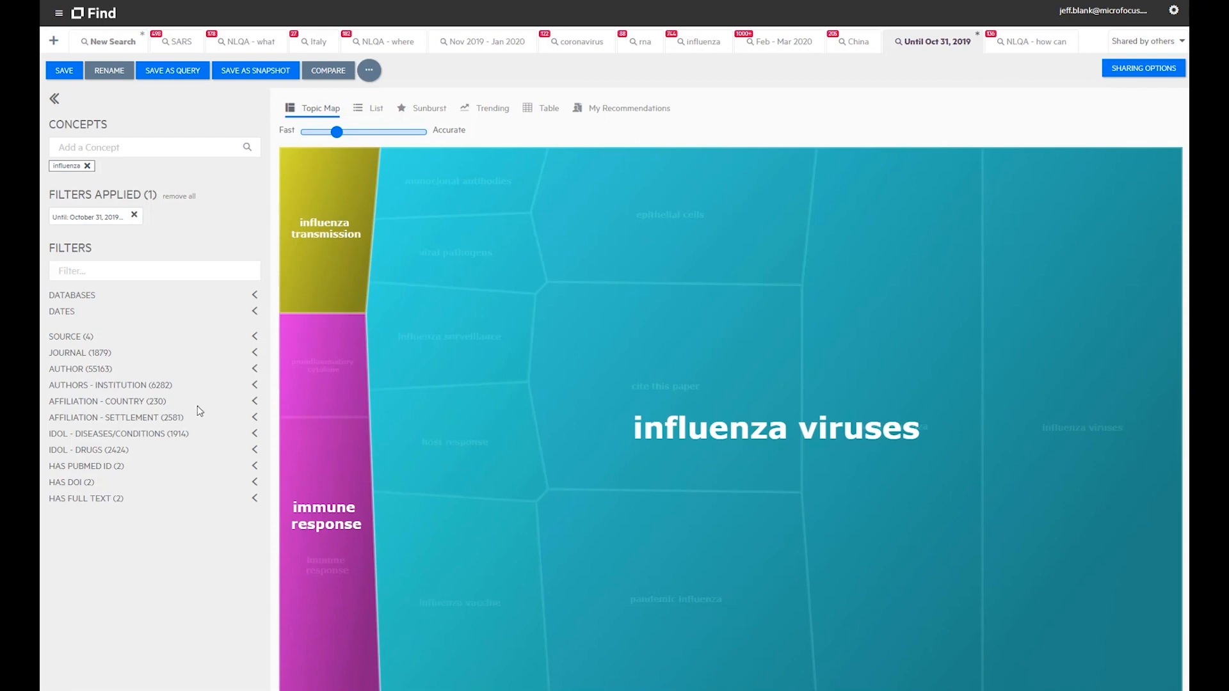
mouse_move(112, 183)
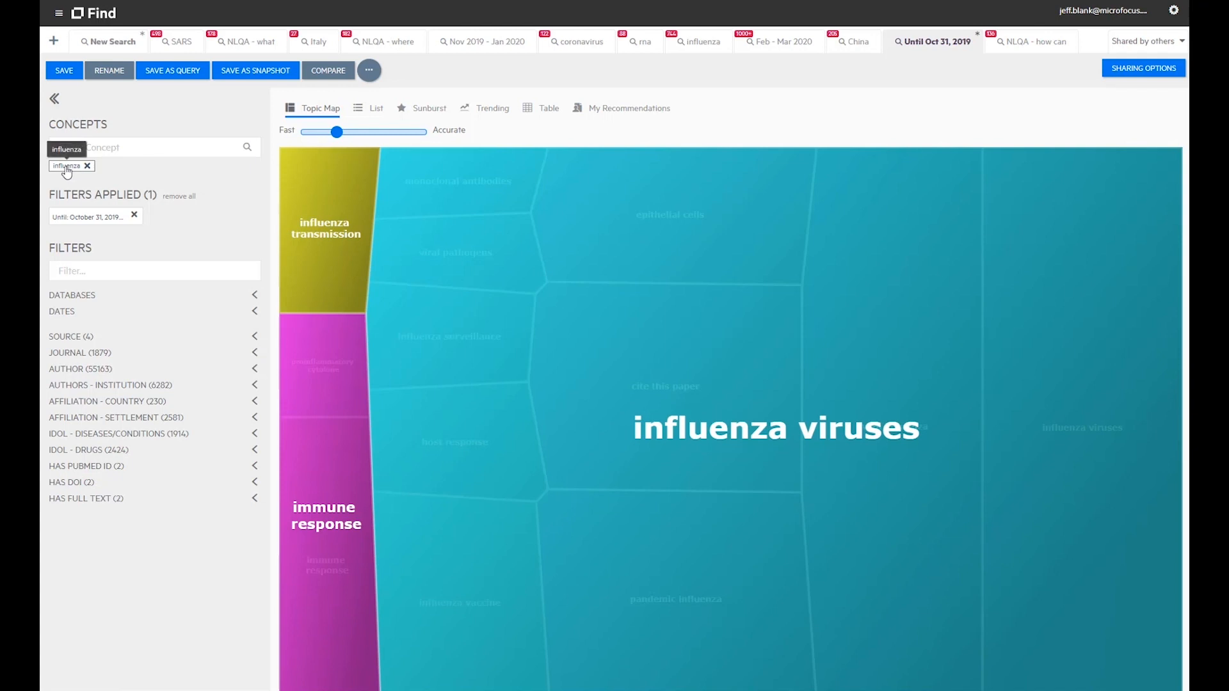
mouse_move(69, 174)
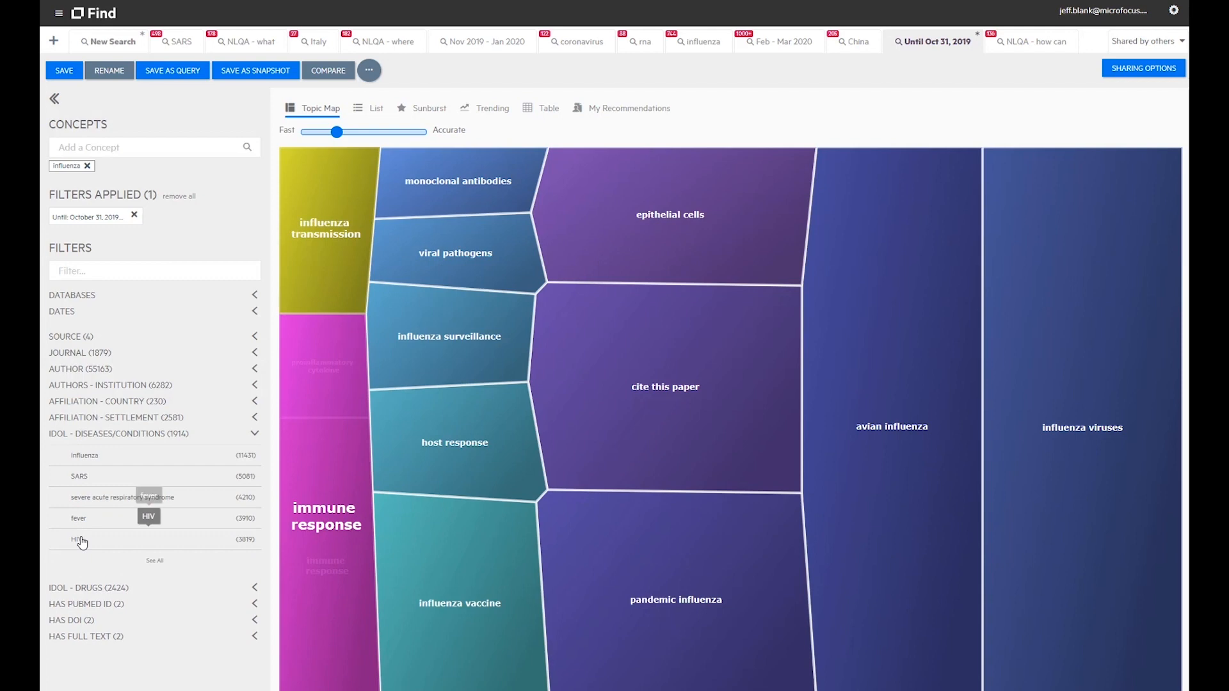
- Show the influenza results as a sunburst and choose diseases/conditions as the second field
scroll("down", 3)
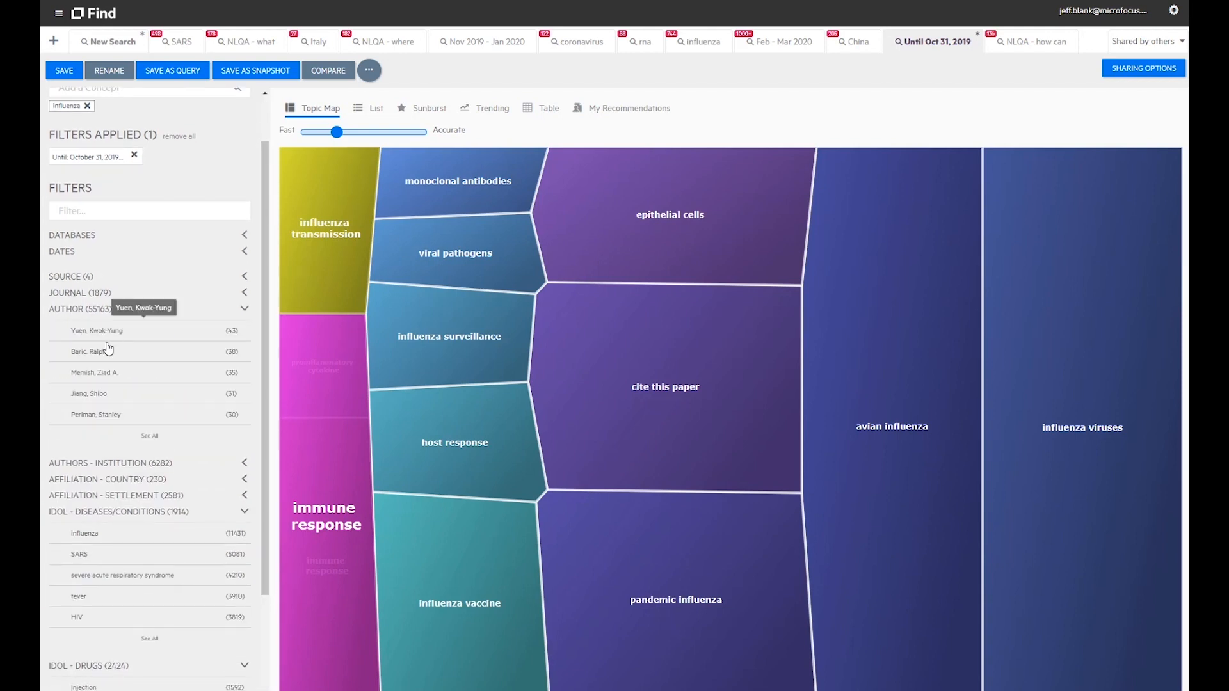
mouse_move(88, 484)
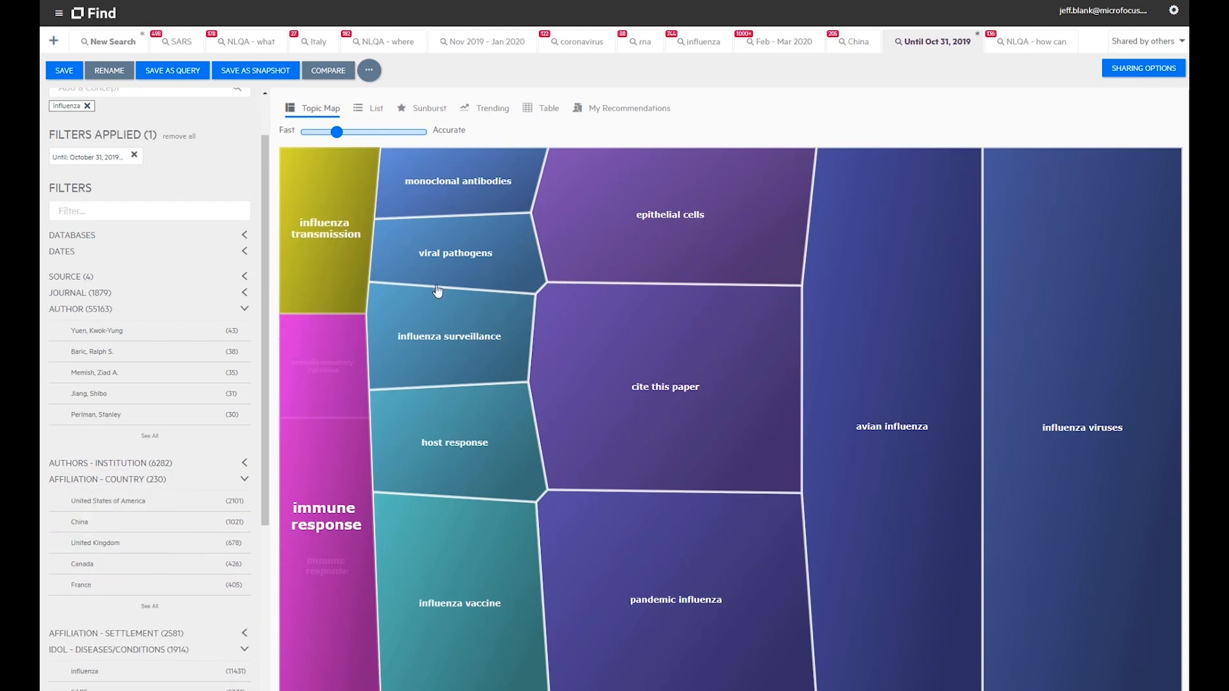
left_click(421, 108)
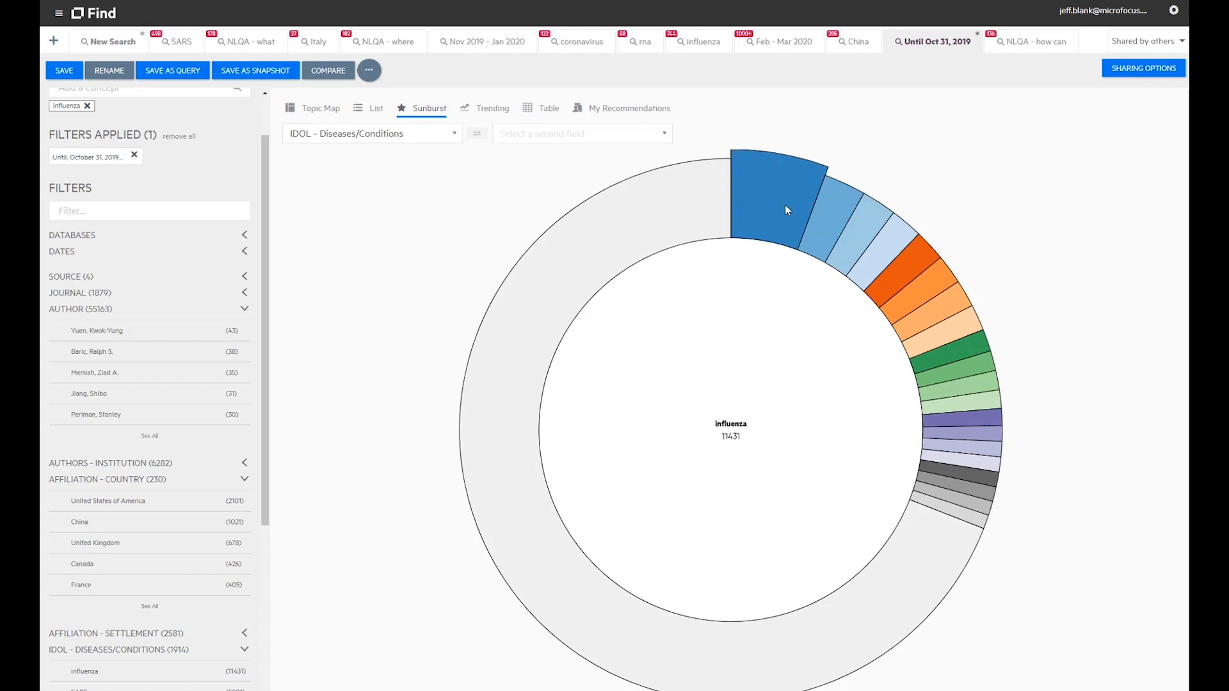
mouse_move(964, 337)
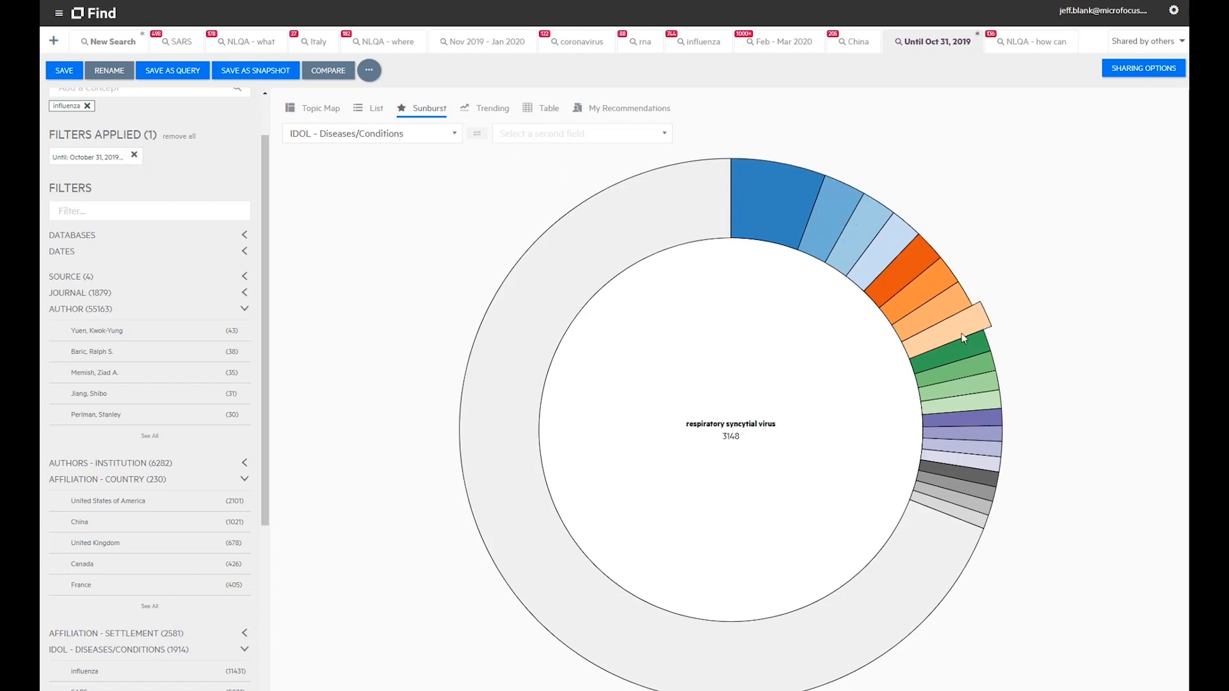
left_click(580, 132)
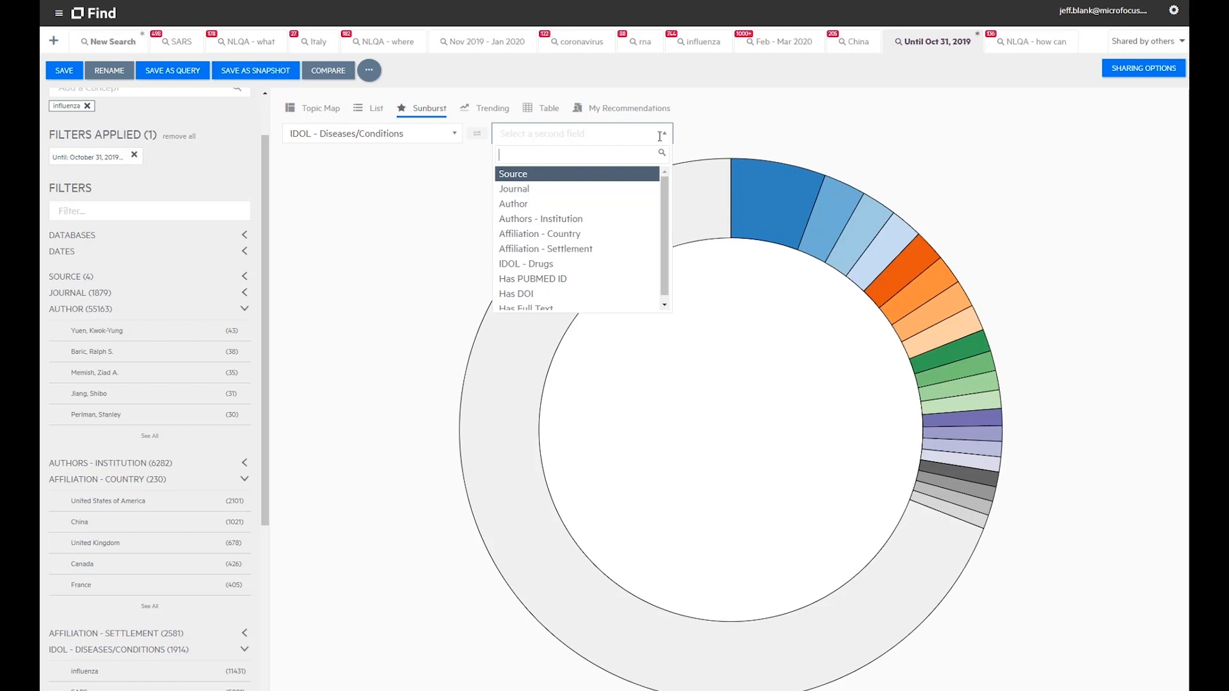